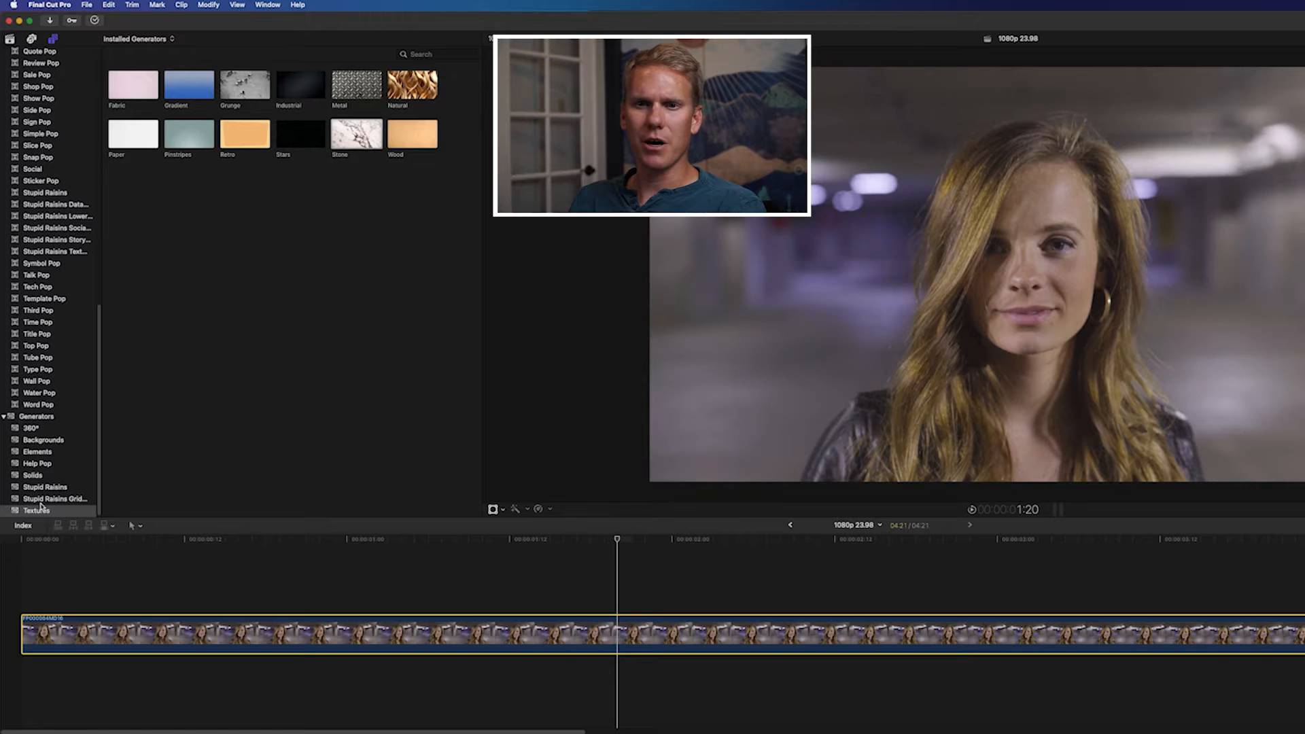
Drag the Stone marble texture from Textures onto the timeline above the interview clip
left_click(32, 510)
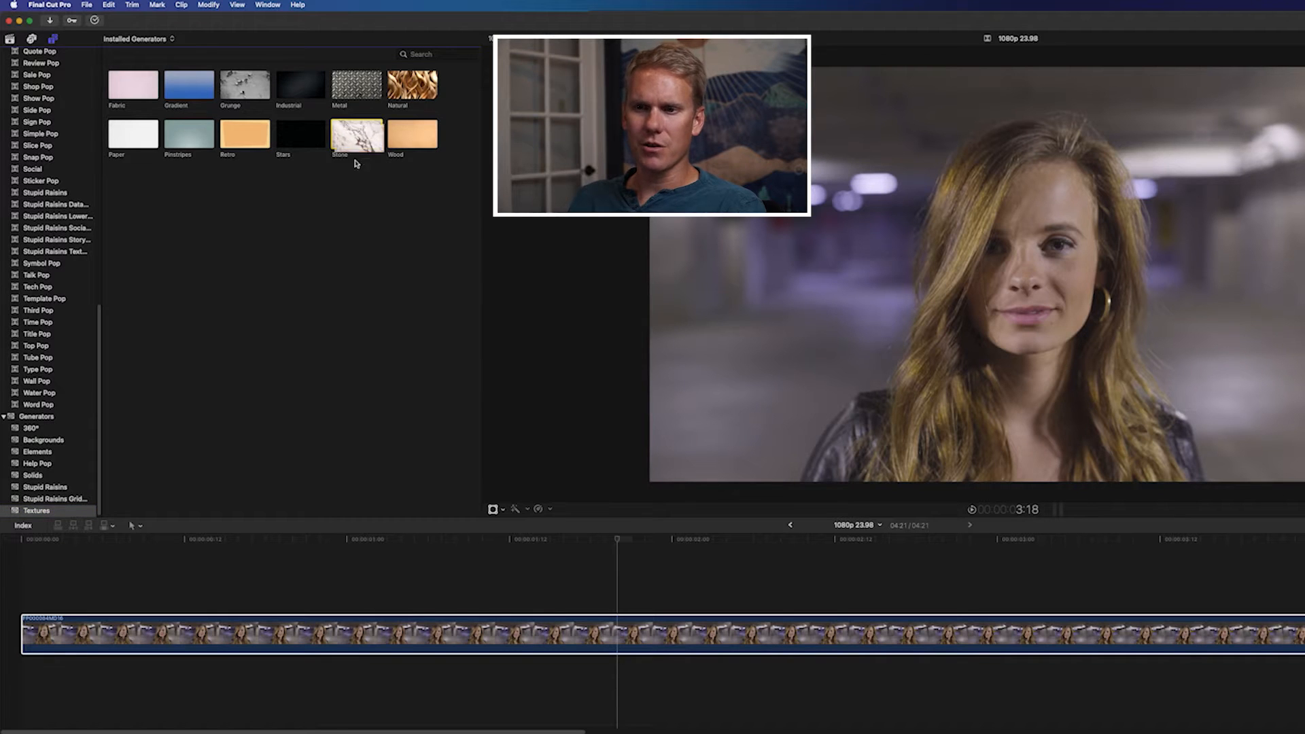
left_click_drag(356, 133, 108, 703)
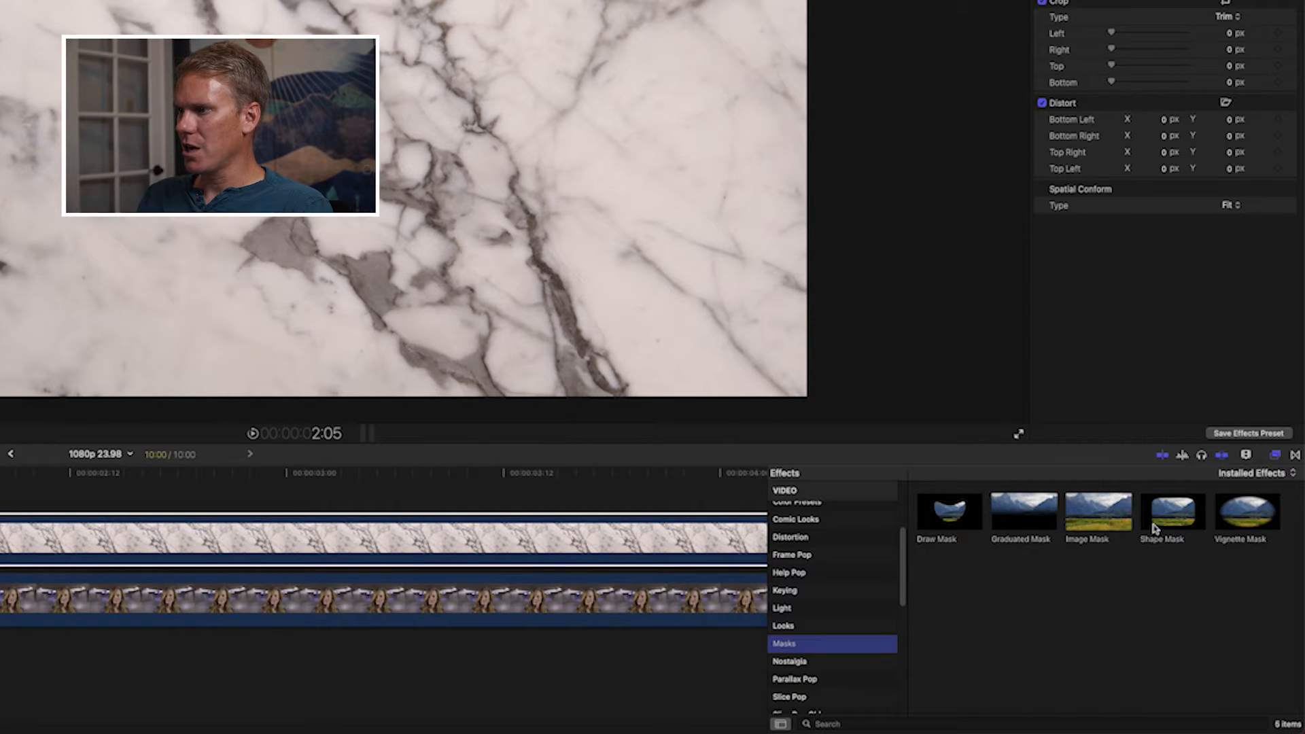
Add an inverted Shape Mask to Stone, enlarge its radius, set Feather to 0, adjust roundness
left_click(1172, 514)
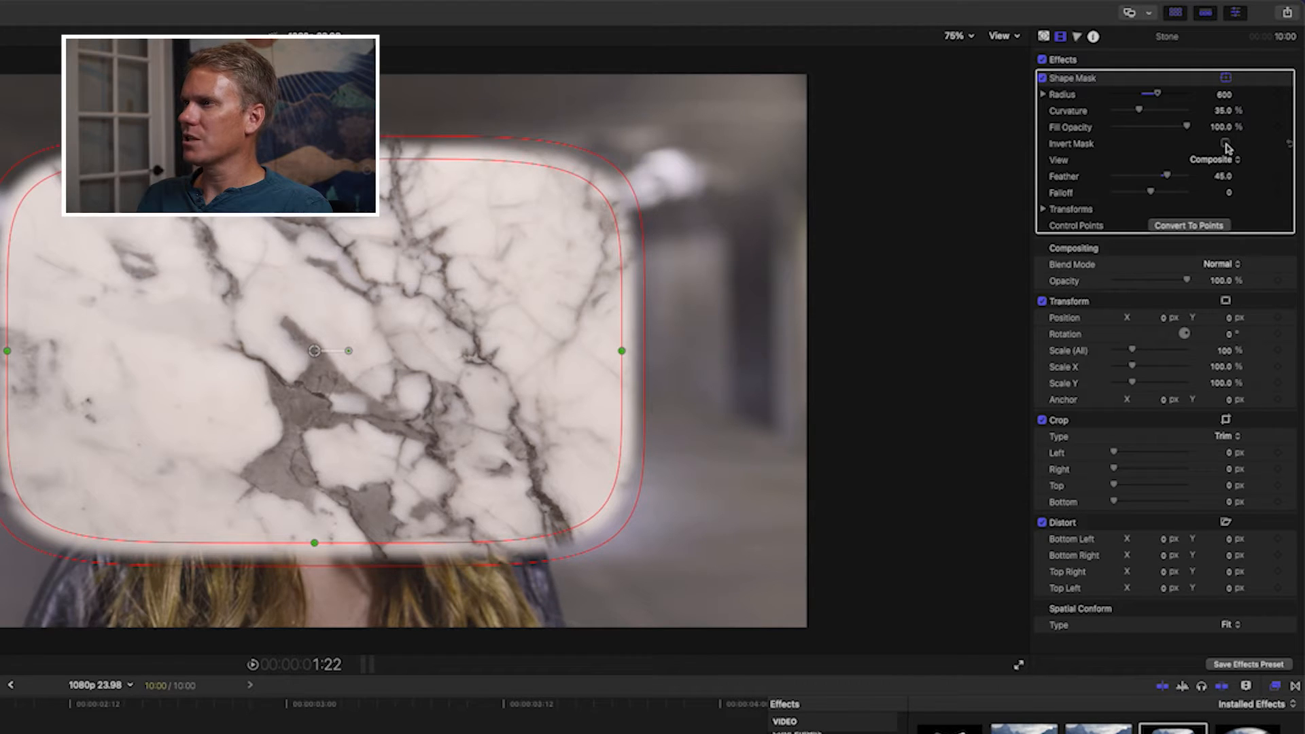
left_click(1226, 144)
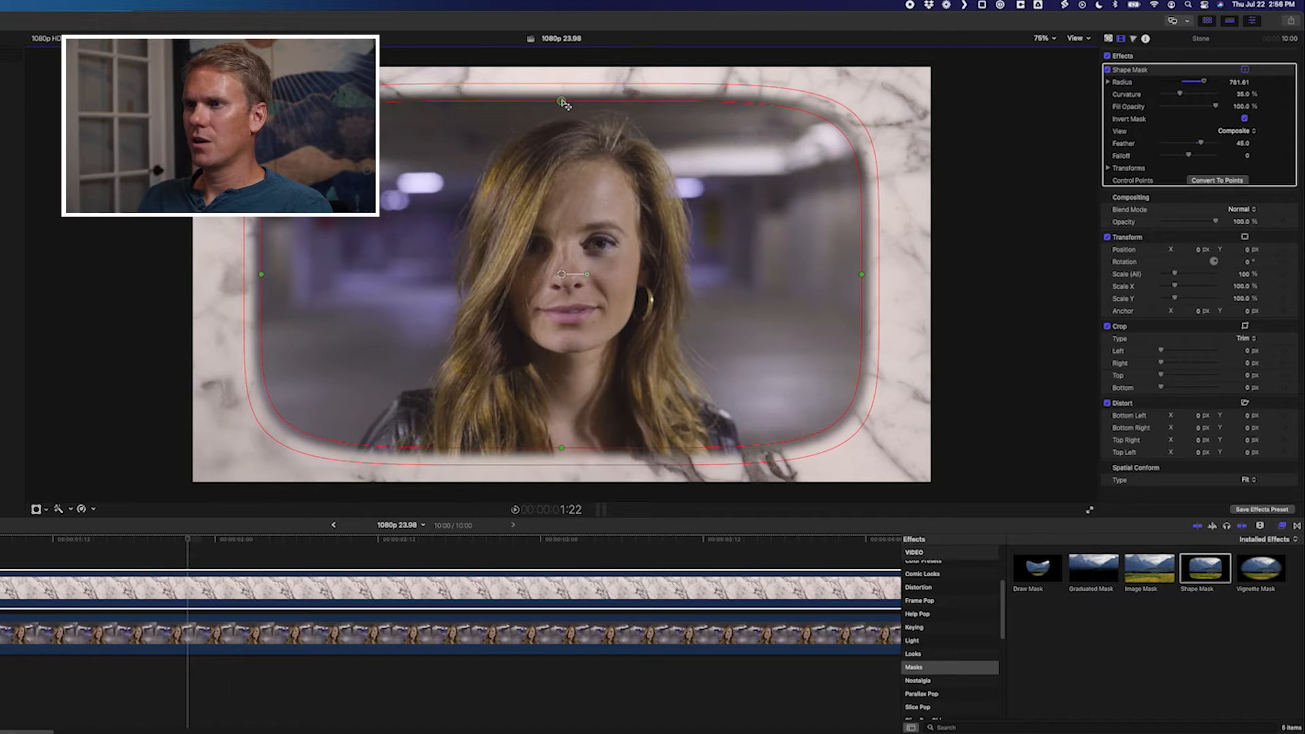
left_click_drag(1204, 143, 1190, 143)
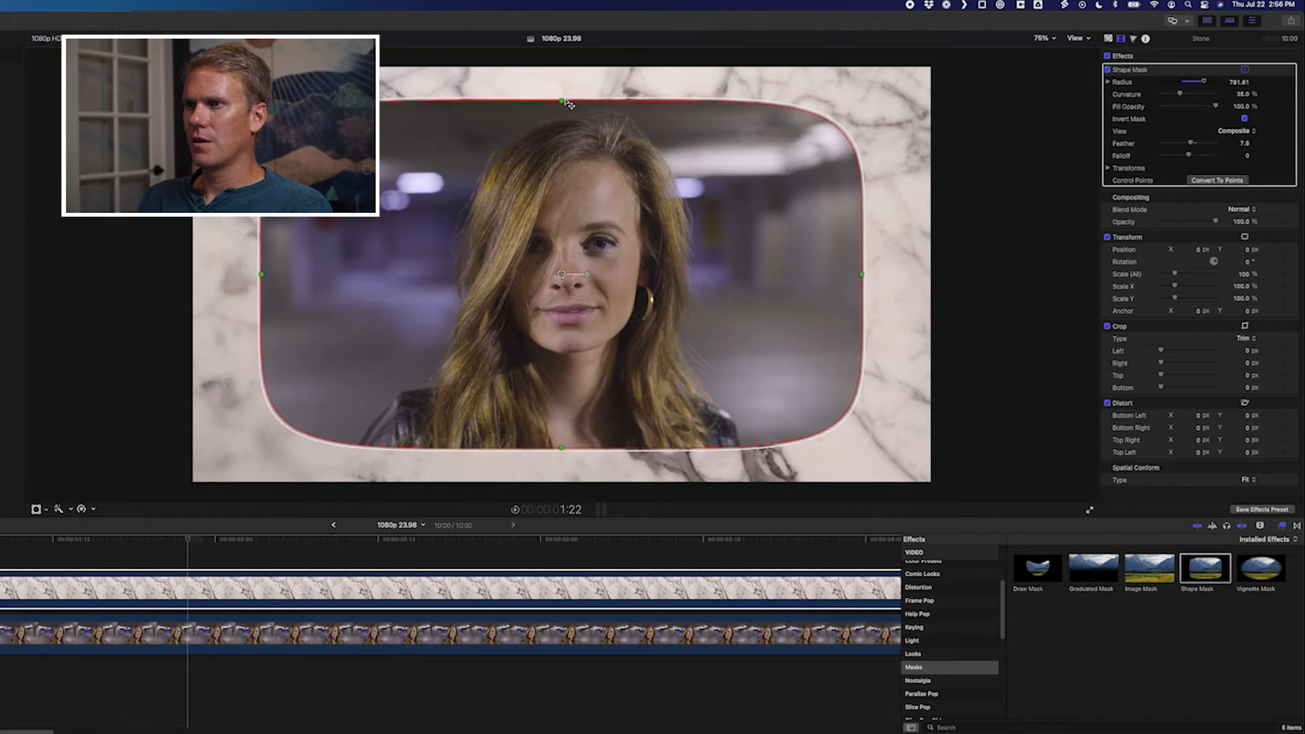
left_click_drag(1198, 155, 1188, 156)
type("0")
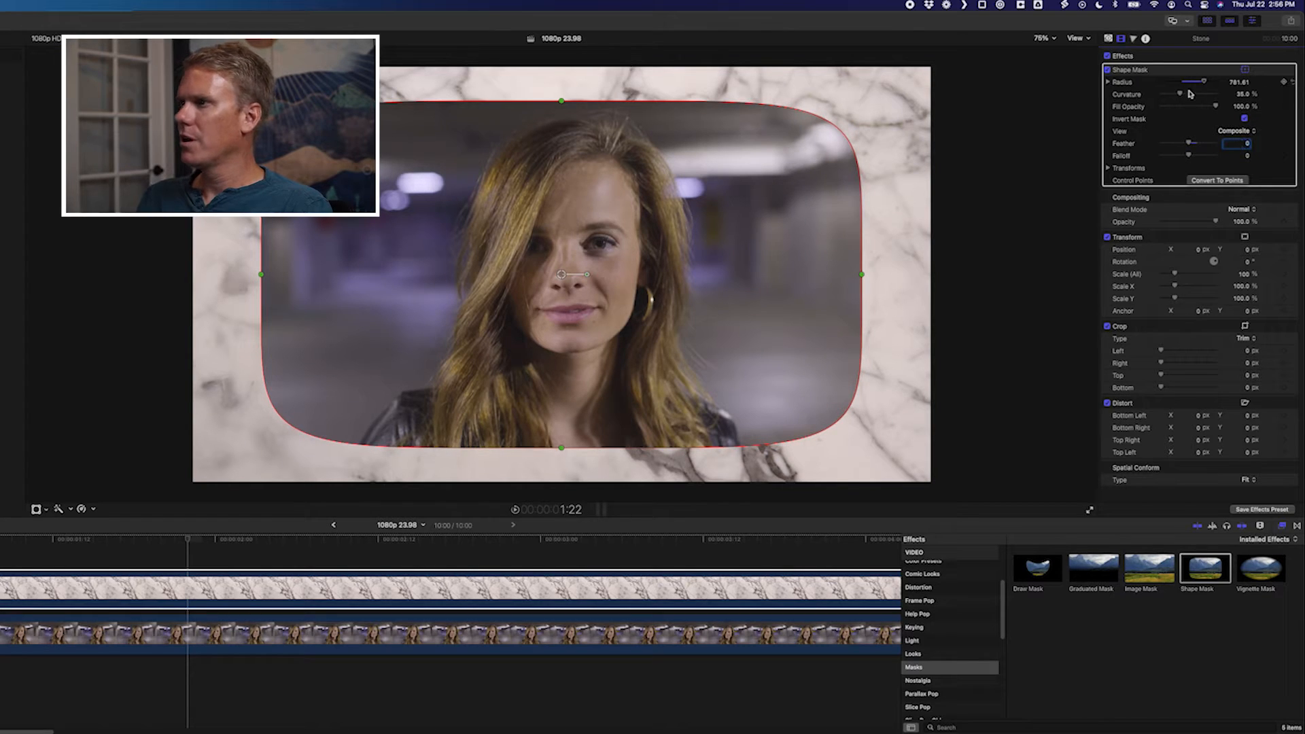
left_click_drag(1182, 93, 1177, 93)
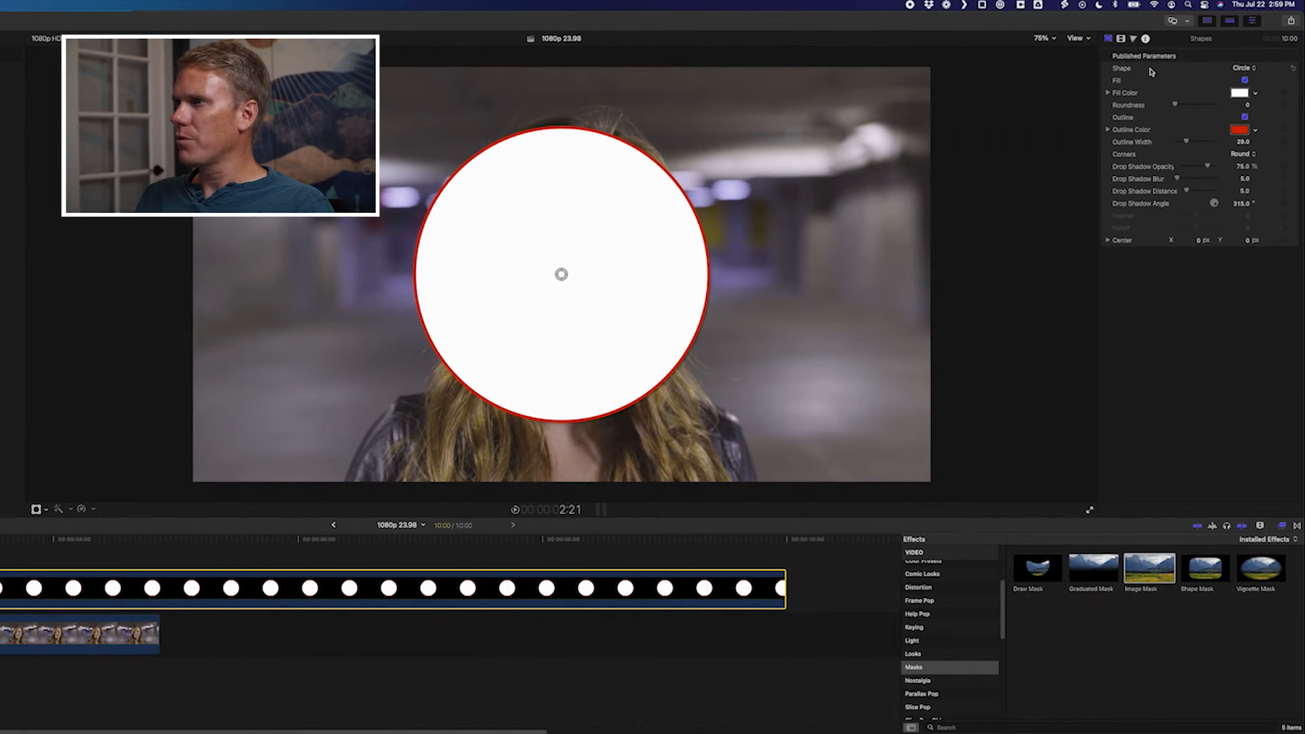
Set the Shapes generator's Shape pop-up to Diamond
left_click(1242, 68)
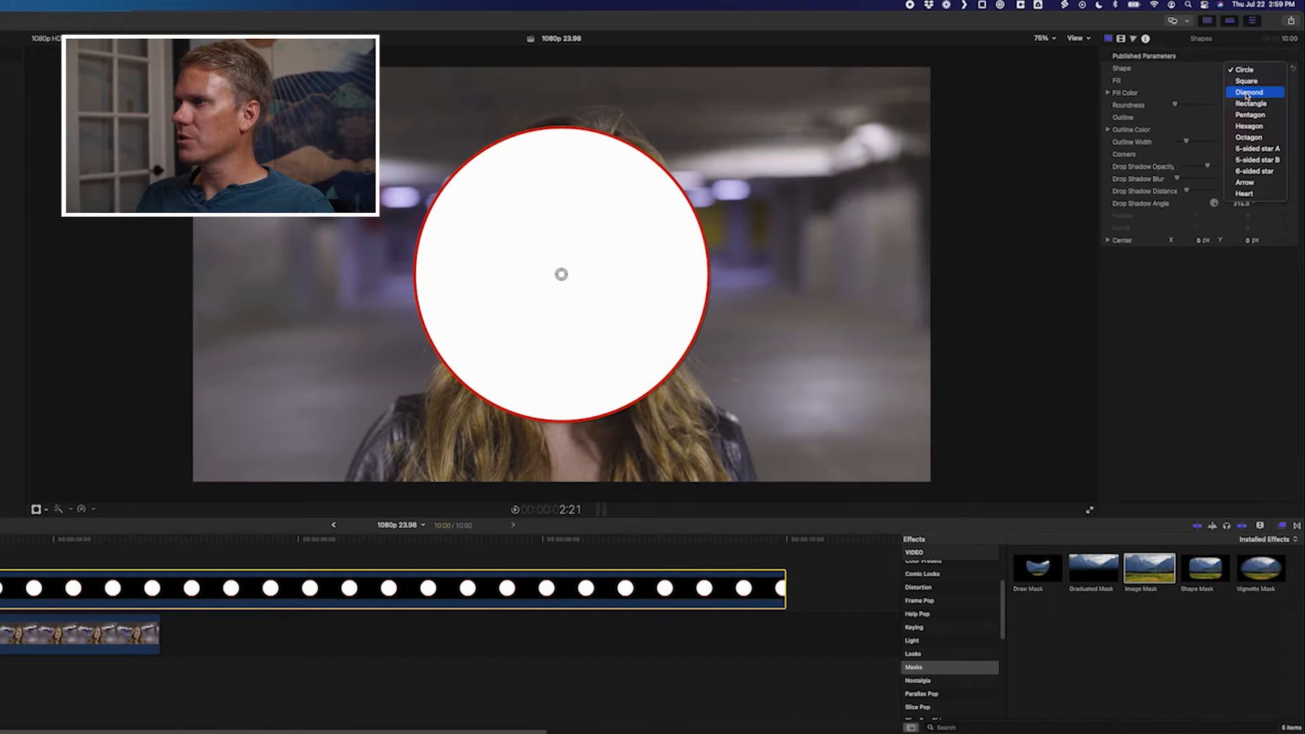
left_click(1240, 92)
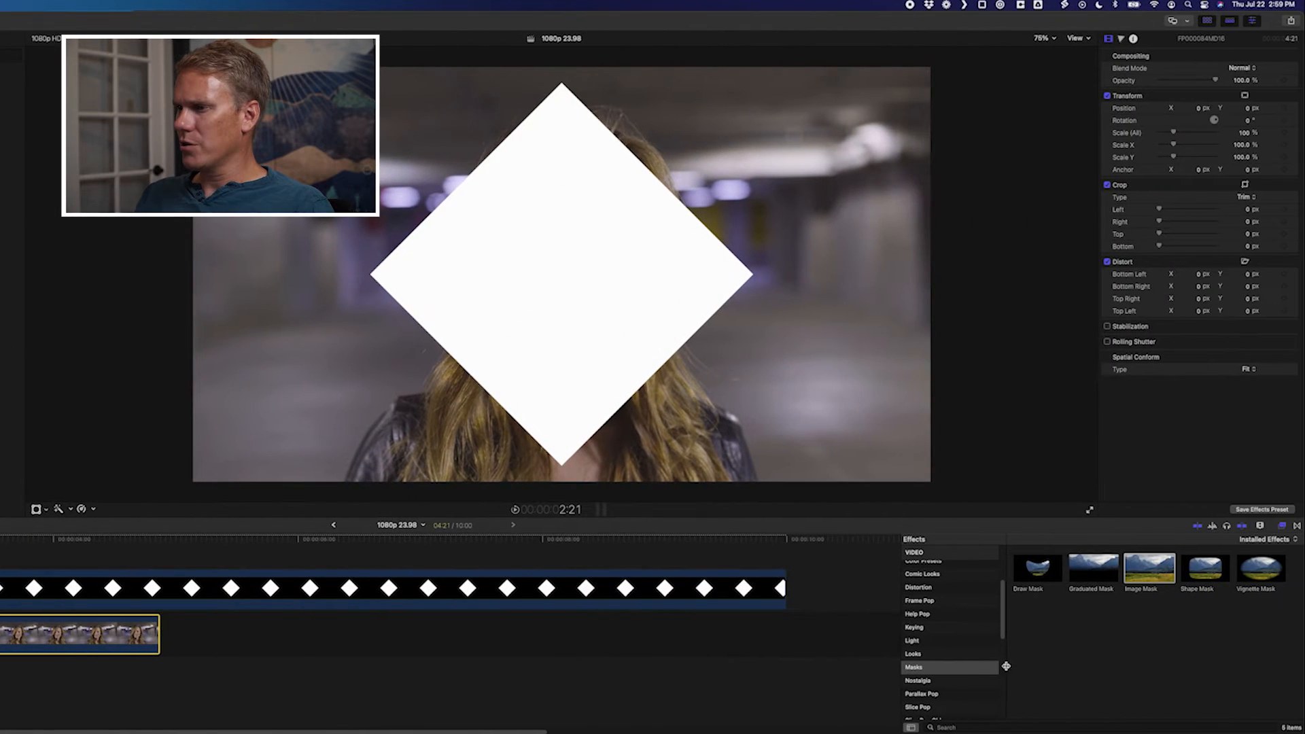
Apply Image Mask to the interview using the diamond Shapes clip as source
left_click(921, 666)
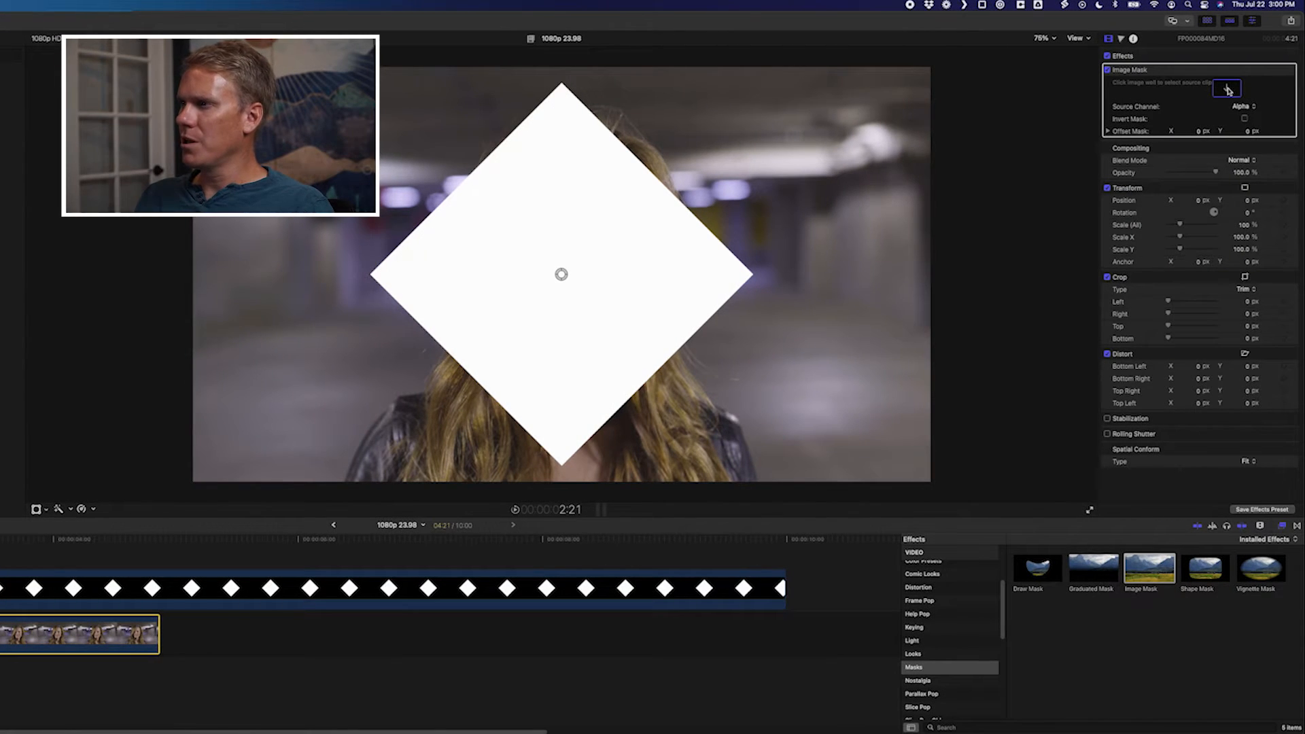
left_click(1224, 89)
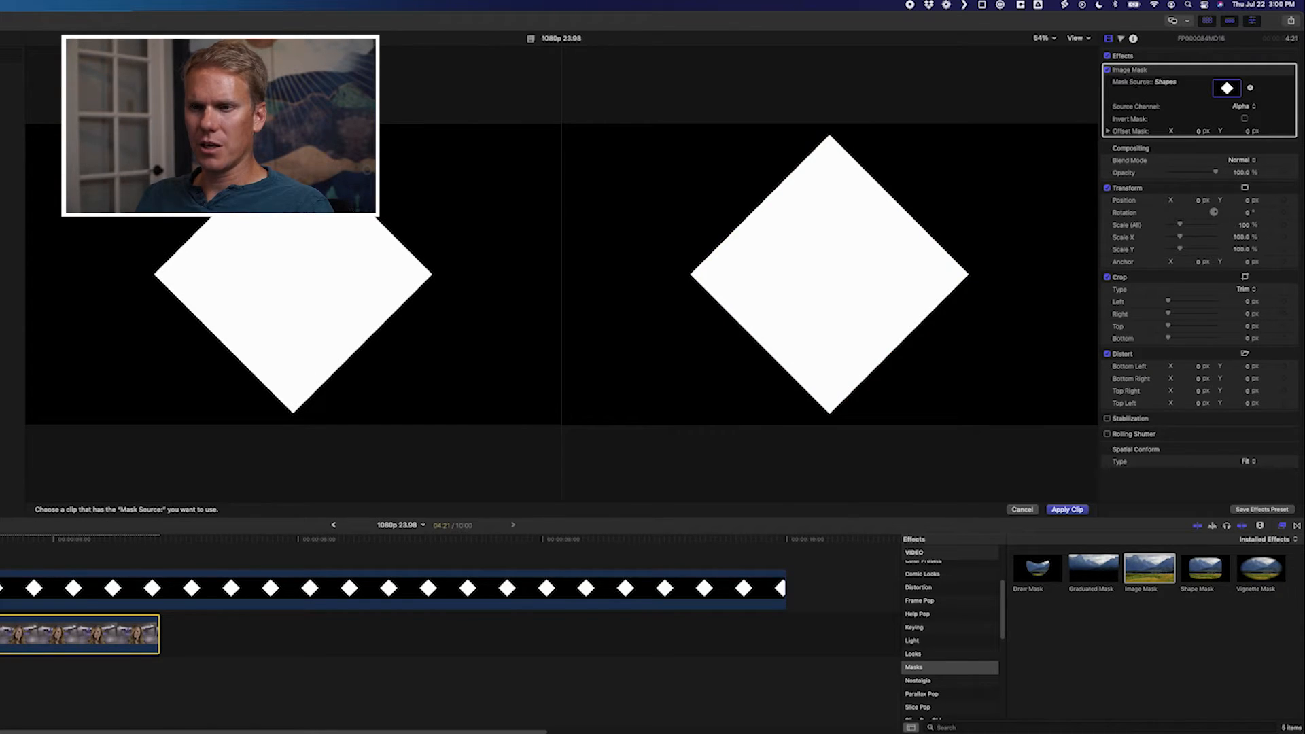
left_click(1067, 510)
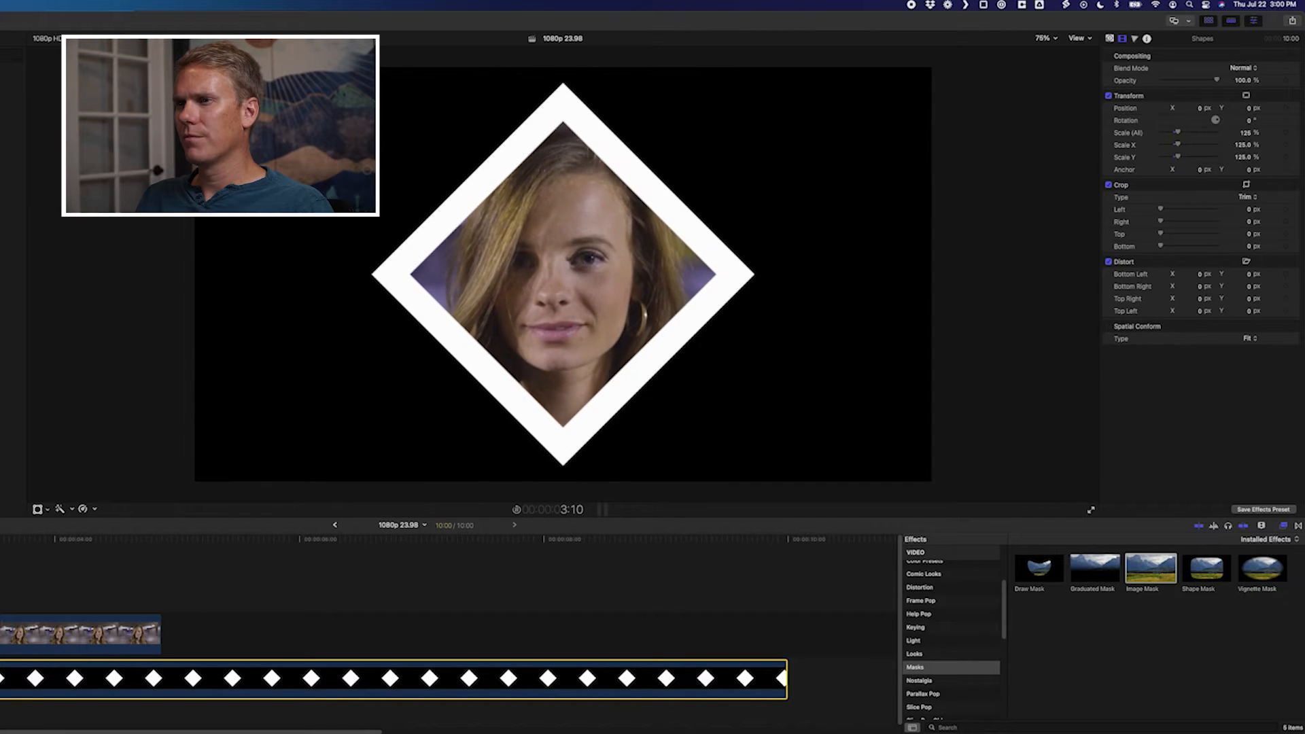
left_click(1107, 39)
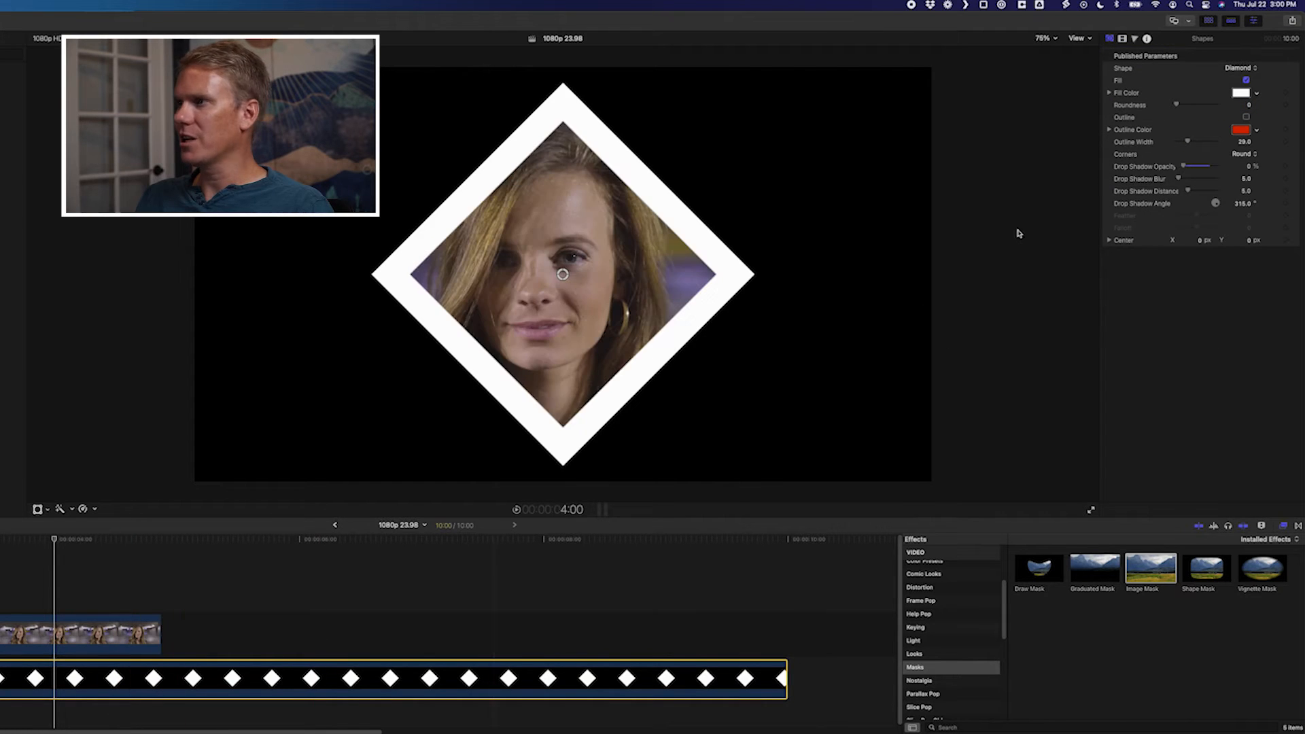
left_click(1237, 92)
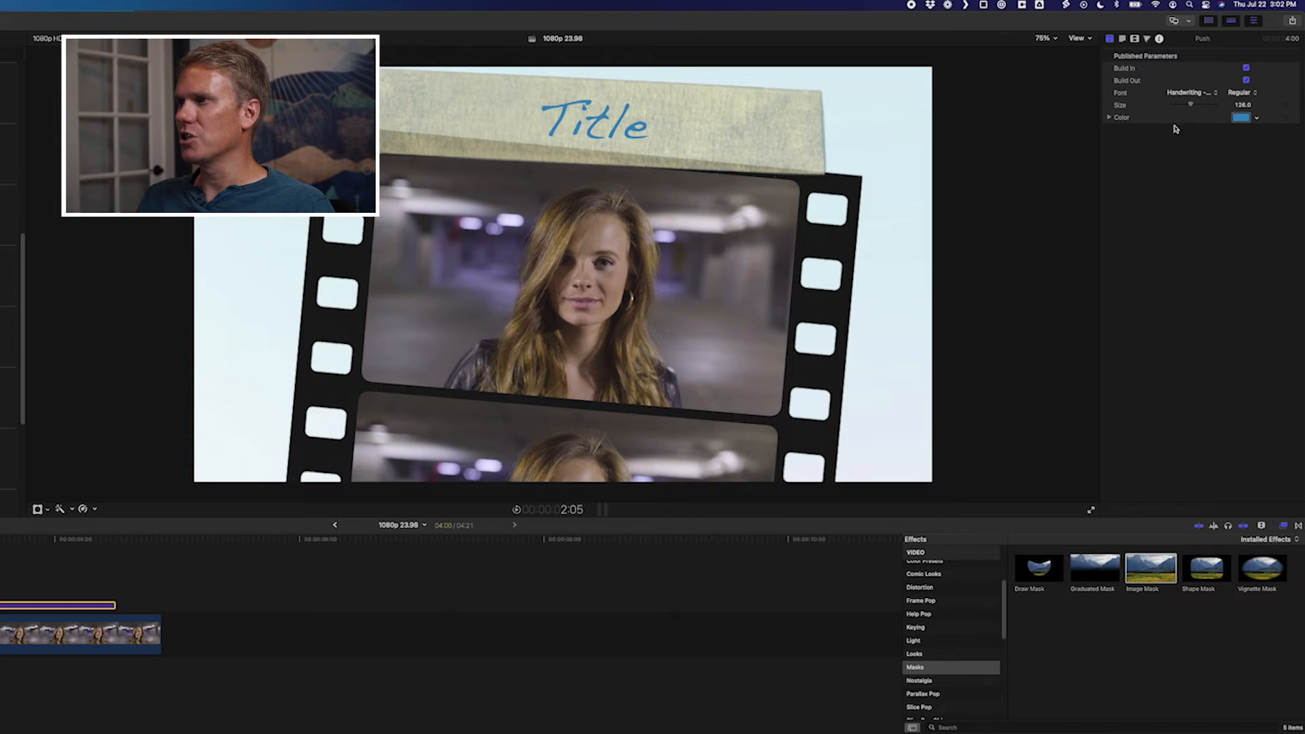
Change the Filmstrip Push title text to 'Frame' and browse another title category
left_click(627, 134)
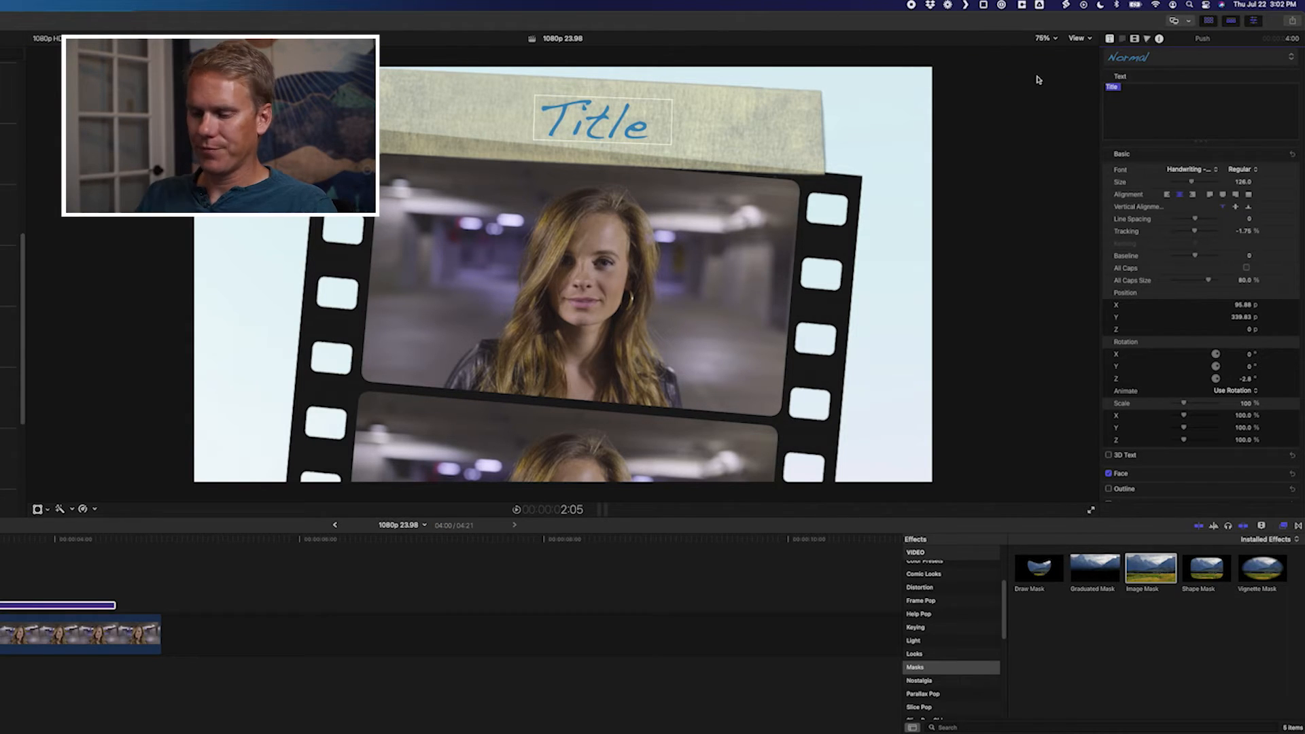
type("Frame")
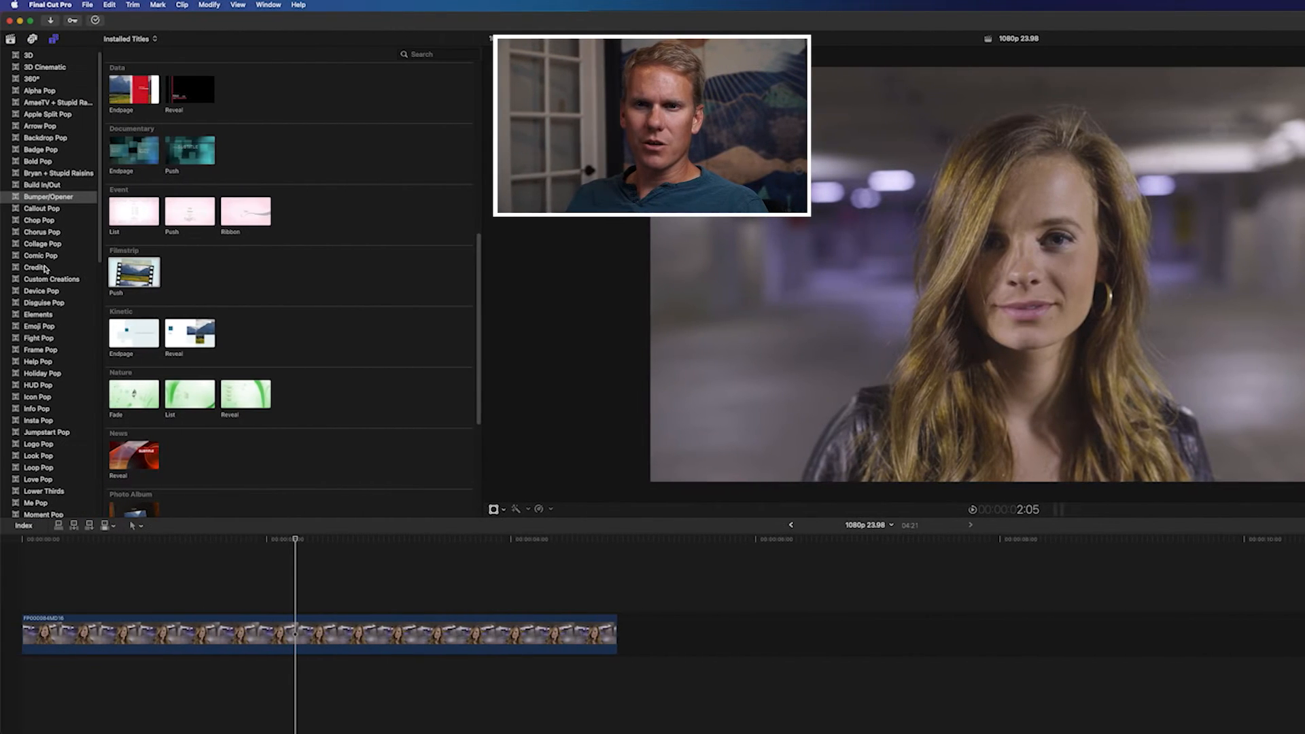
left_click(32, 267)
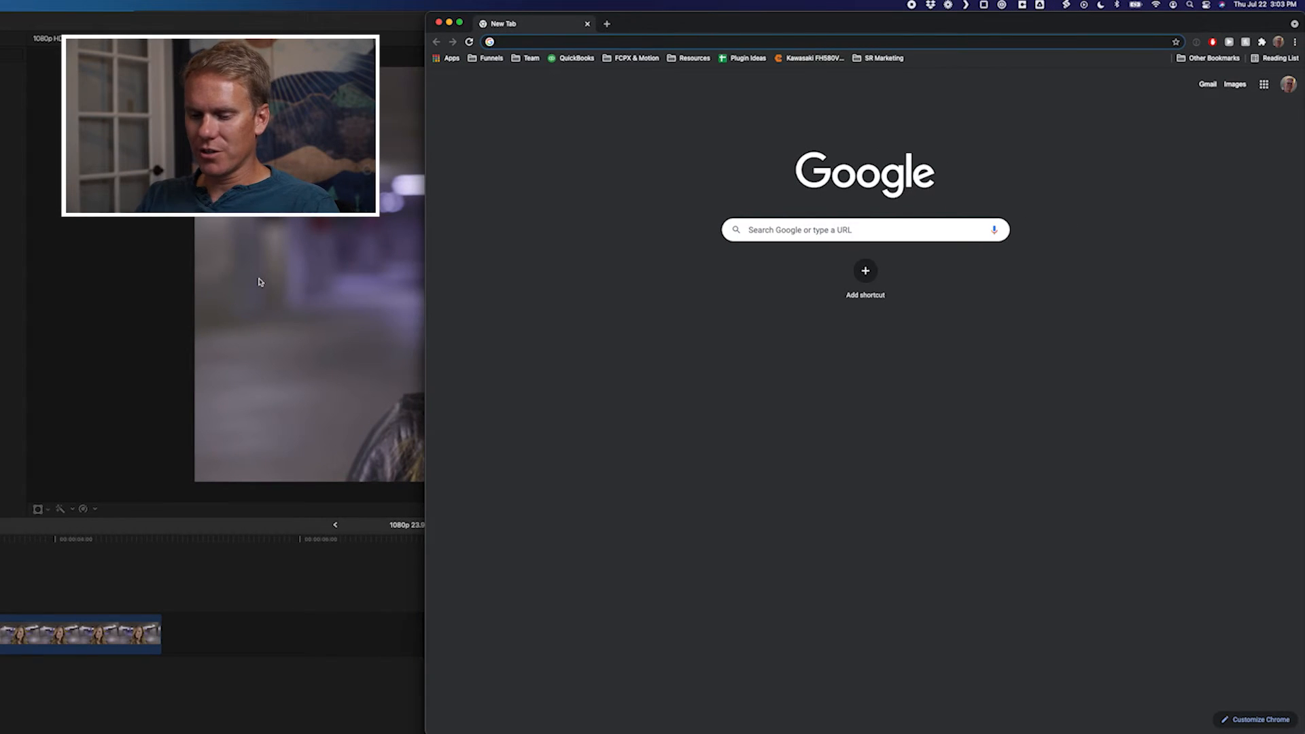
Search Google Images for 'picture frames' filtered to transparent images
type("picture frames")
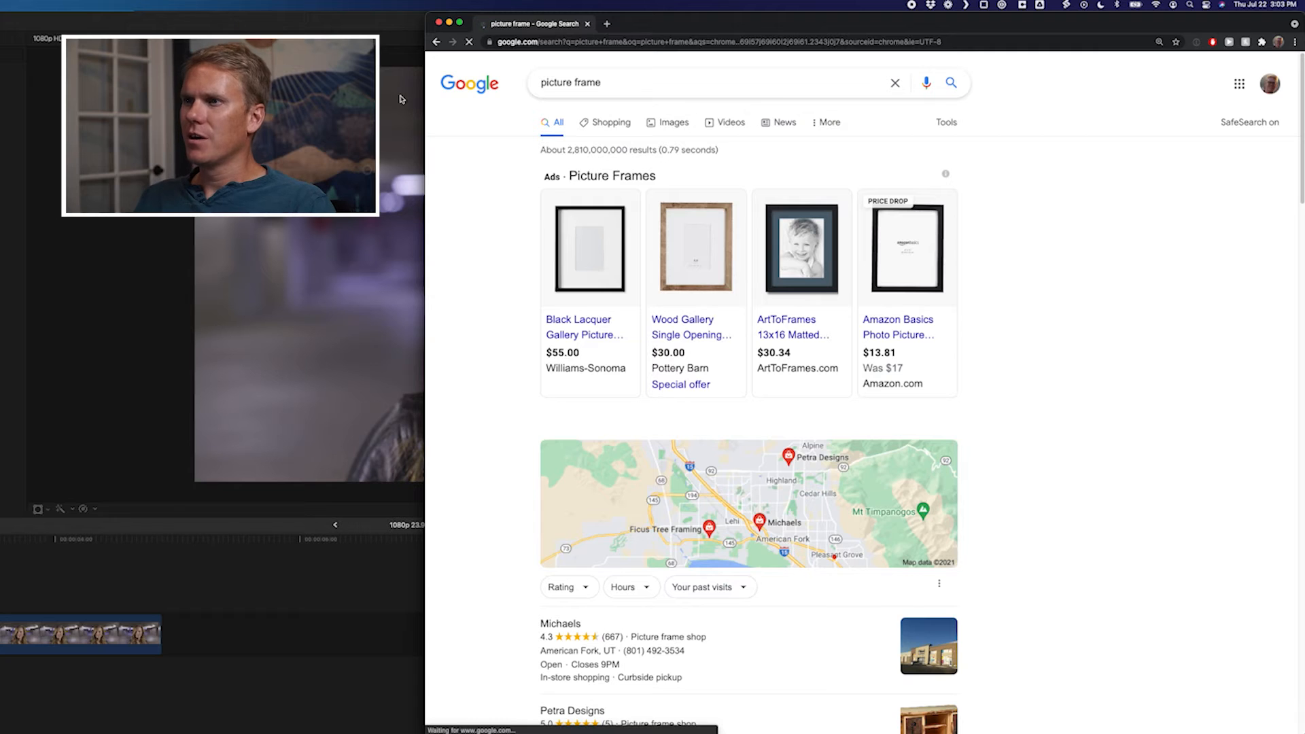
left_click(673, 122)
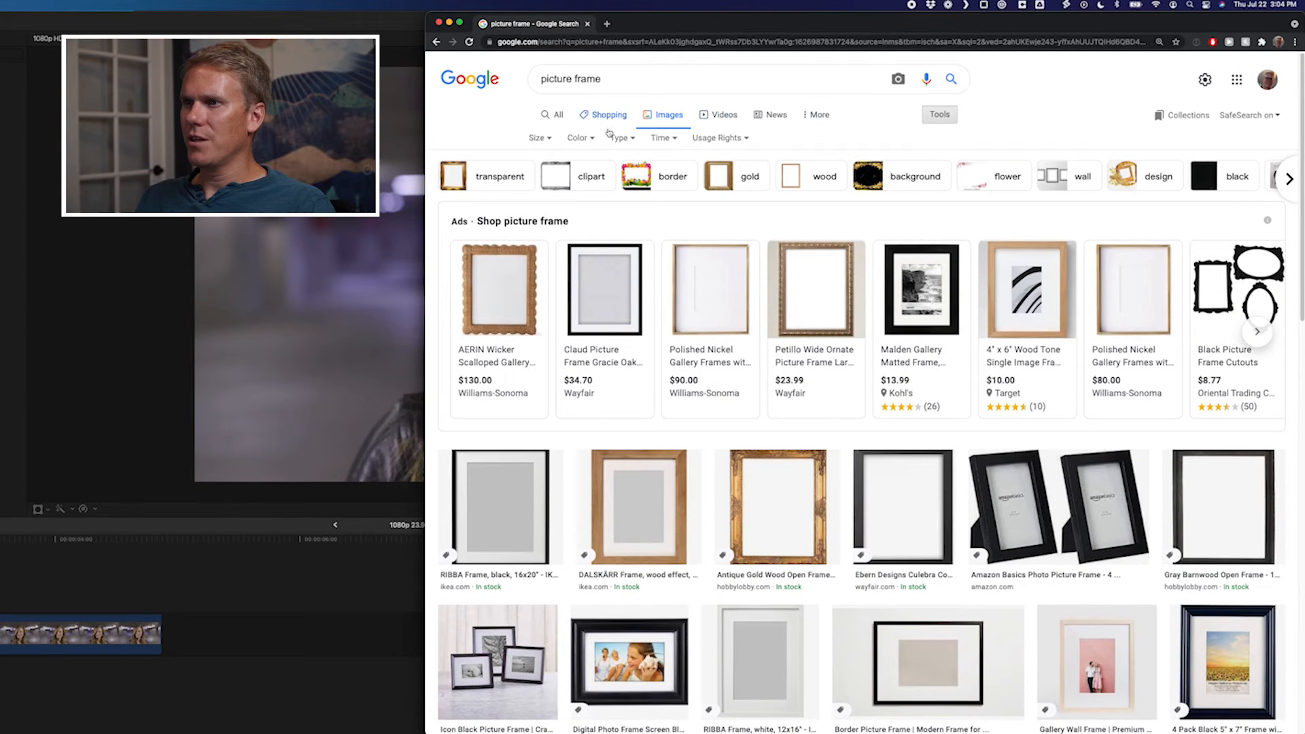
left_click(579, 138)
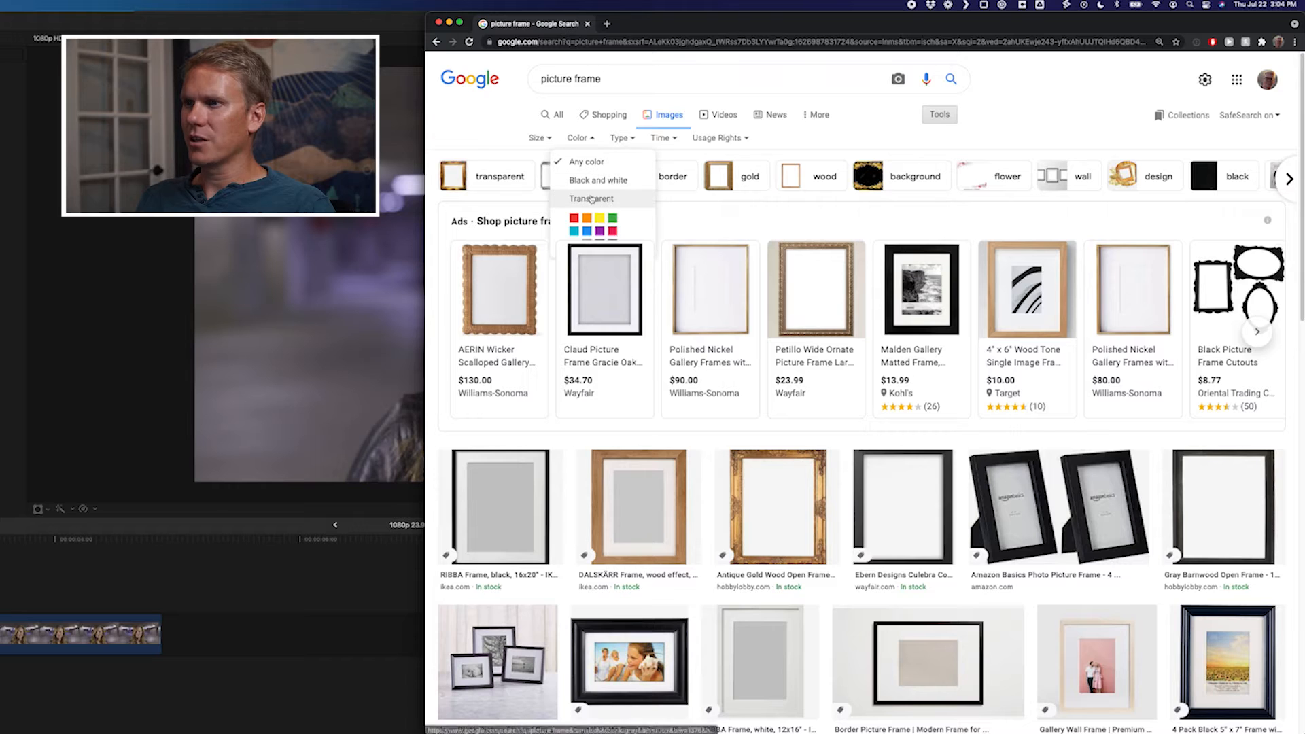
left_click(590, 198)
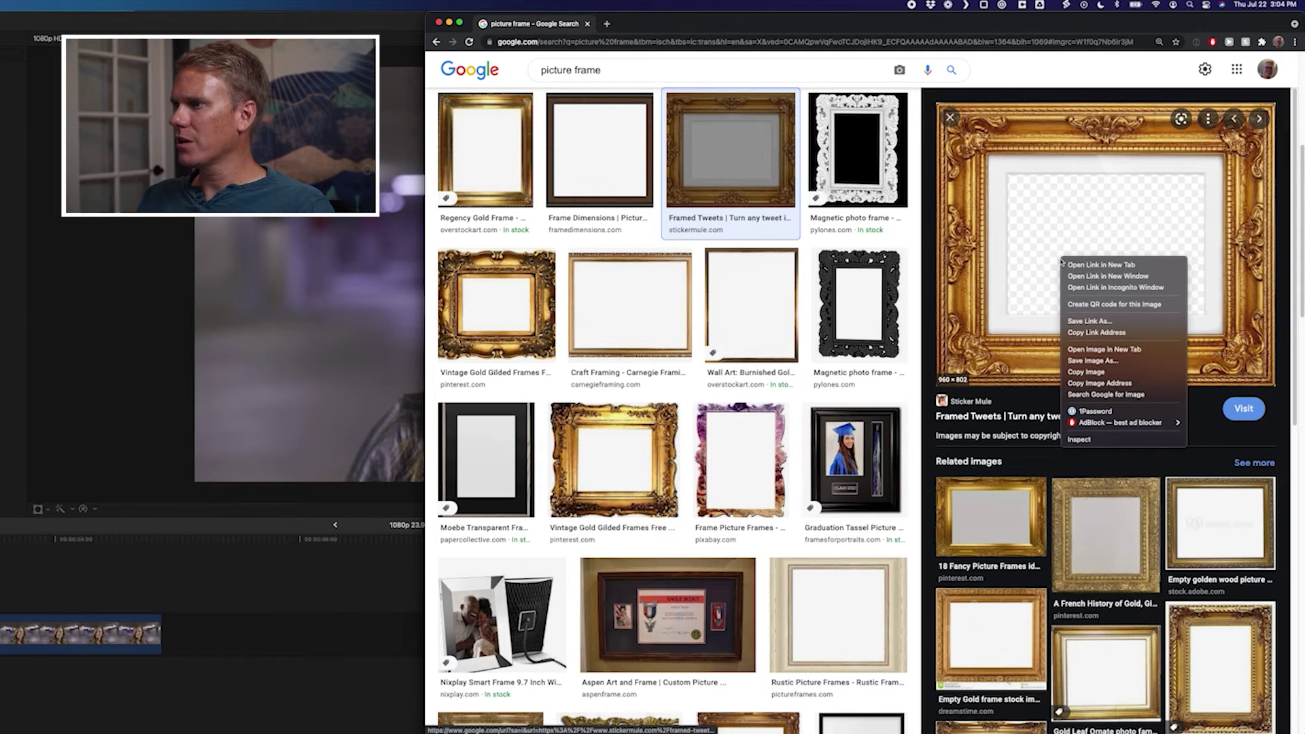
mouse_move(1090, 360)
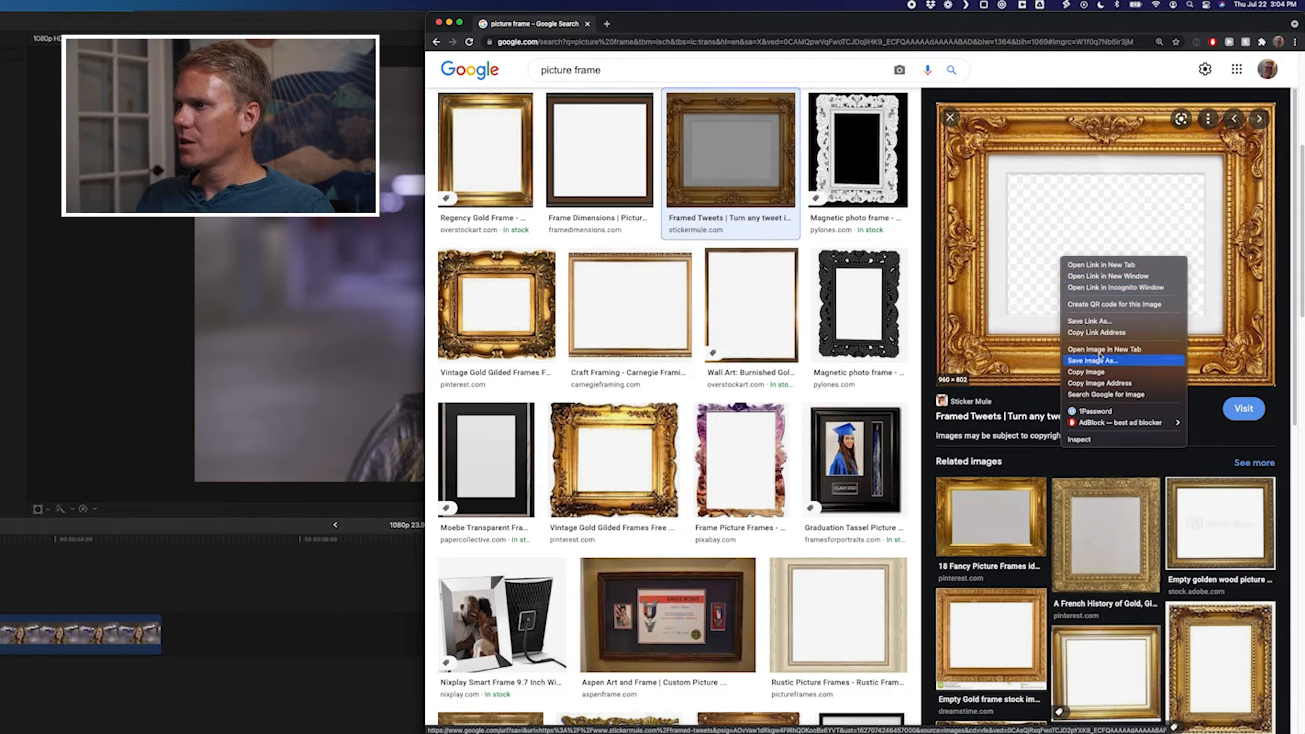
Open the gold ornate frame image and copy it
left_click(1104, 348)
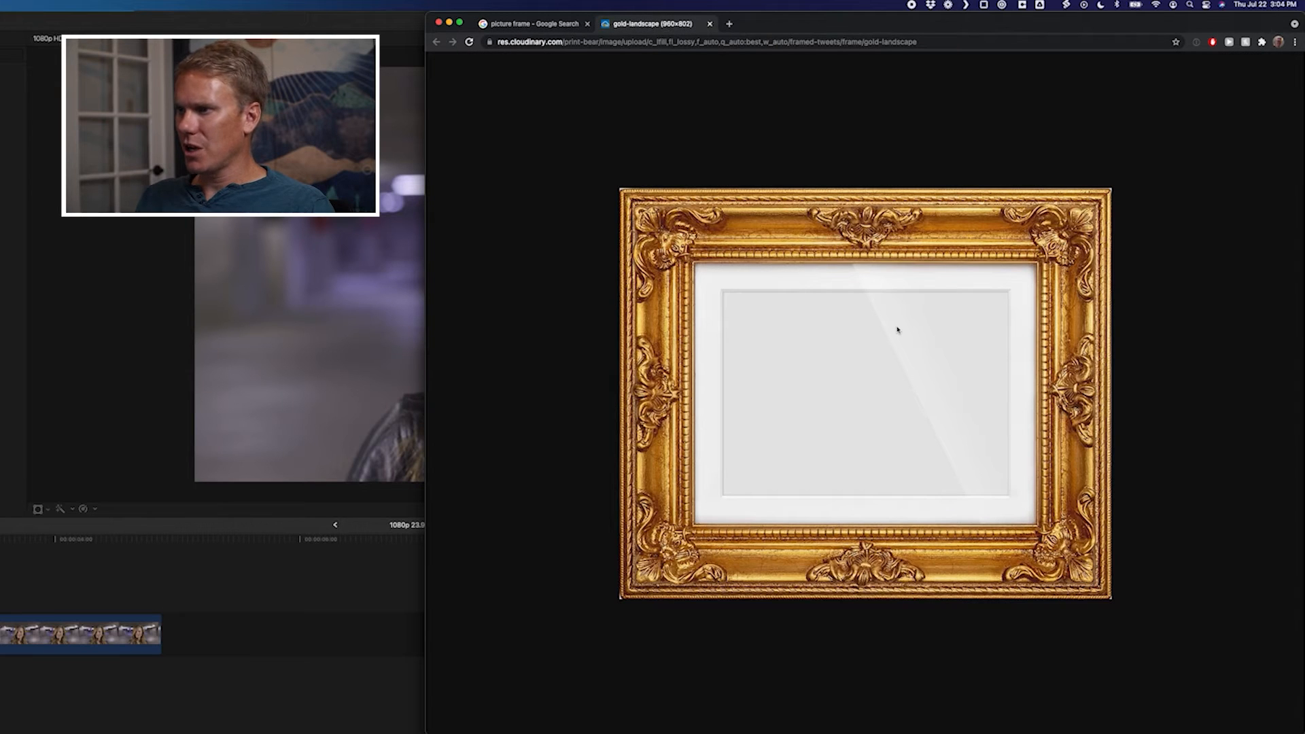
right_click(898, 329)
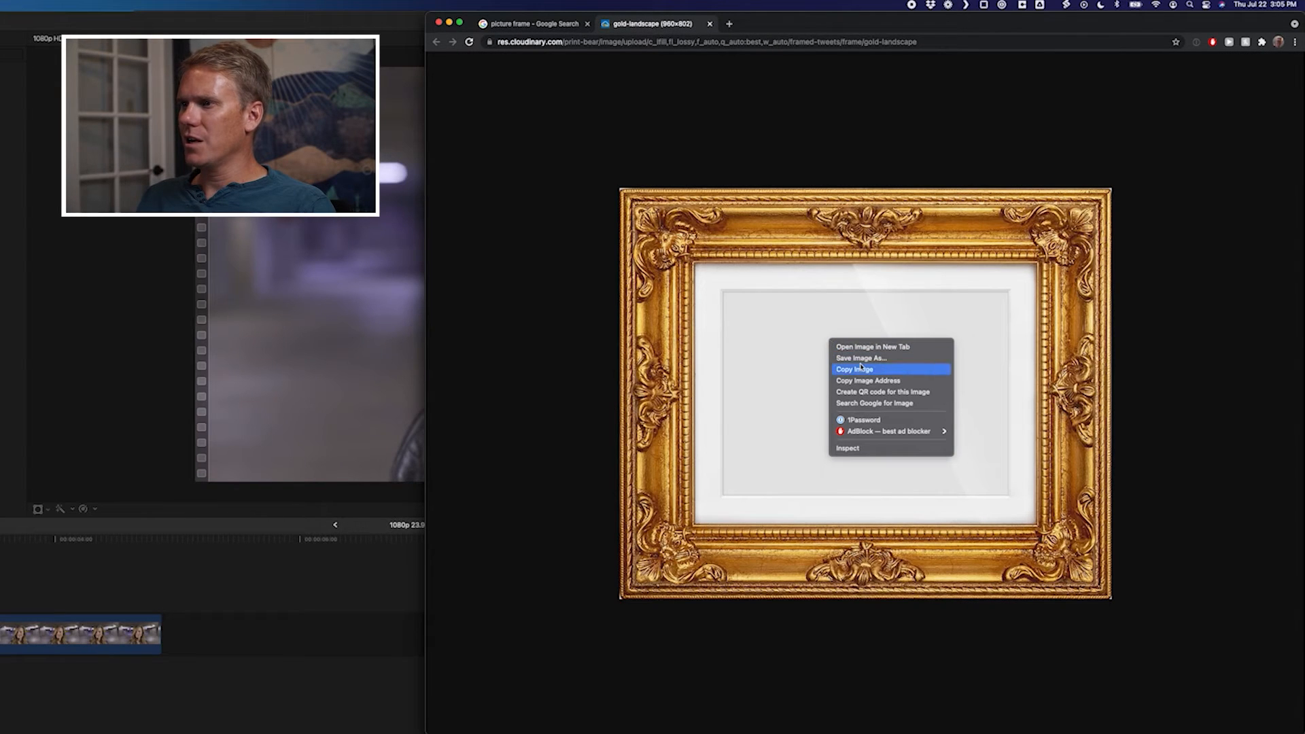
left_click(854, 368)
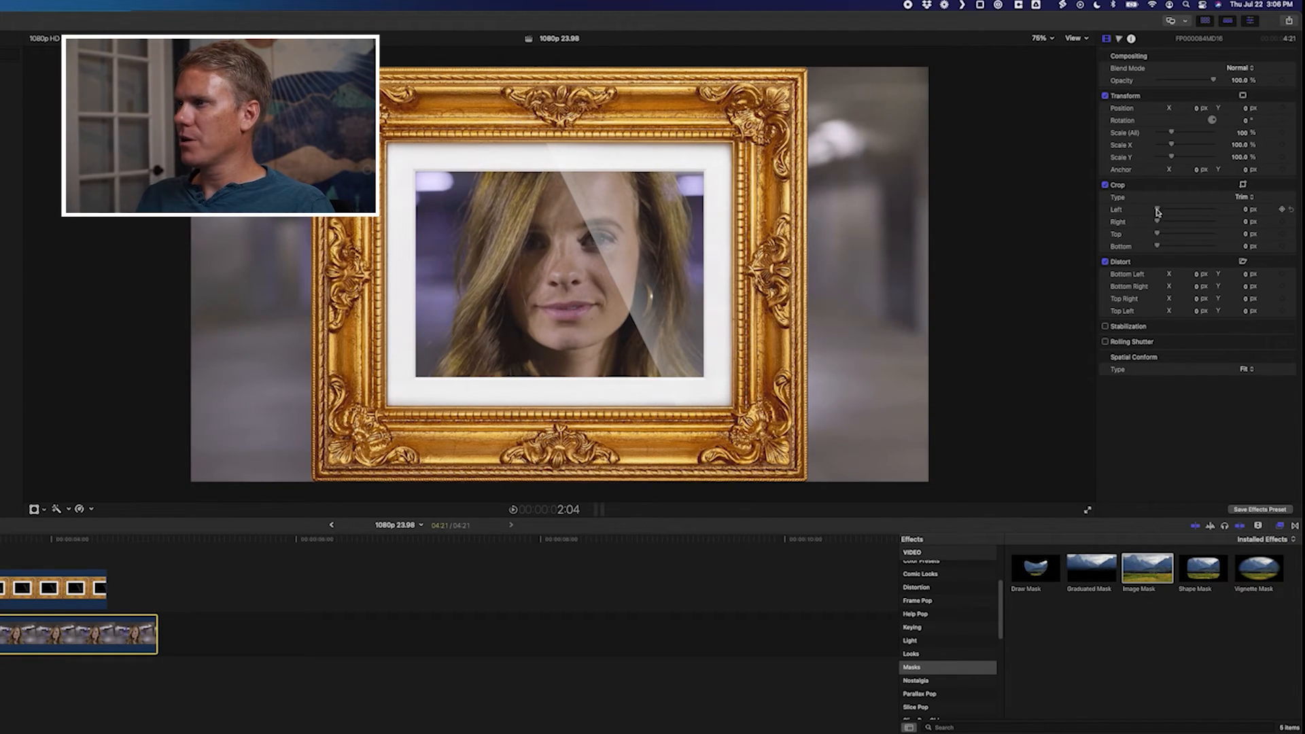
Crop the interview clip from the left and right in the Video Inspector
left_click_drag(1156, 209, 1179, 208)
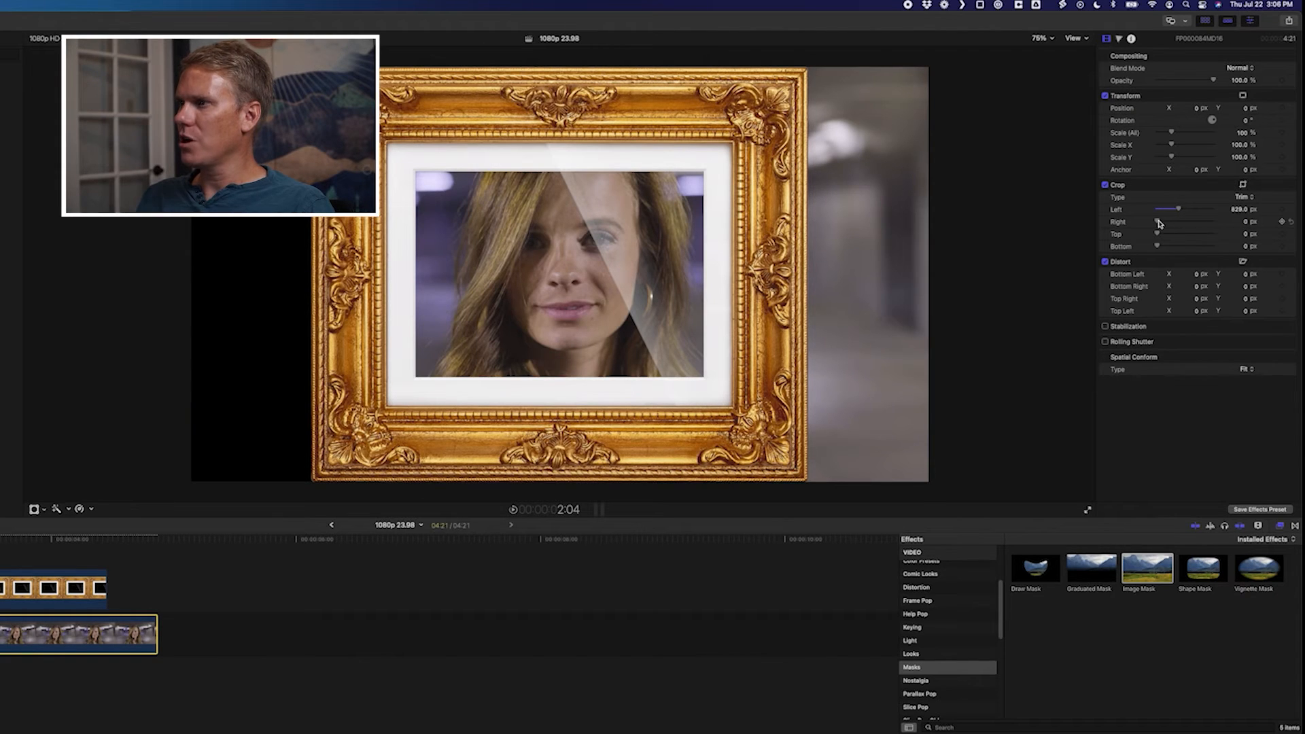
left_click_drag(1155, 222, 1180, 221)
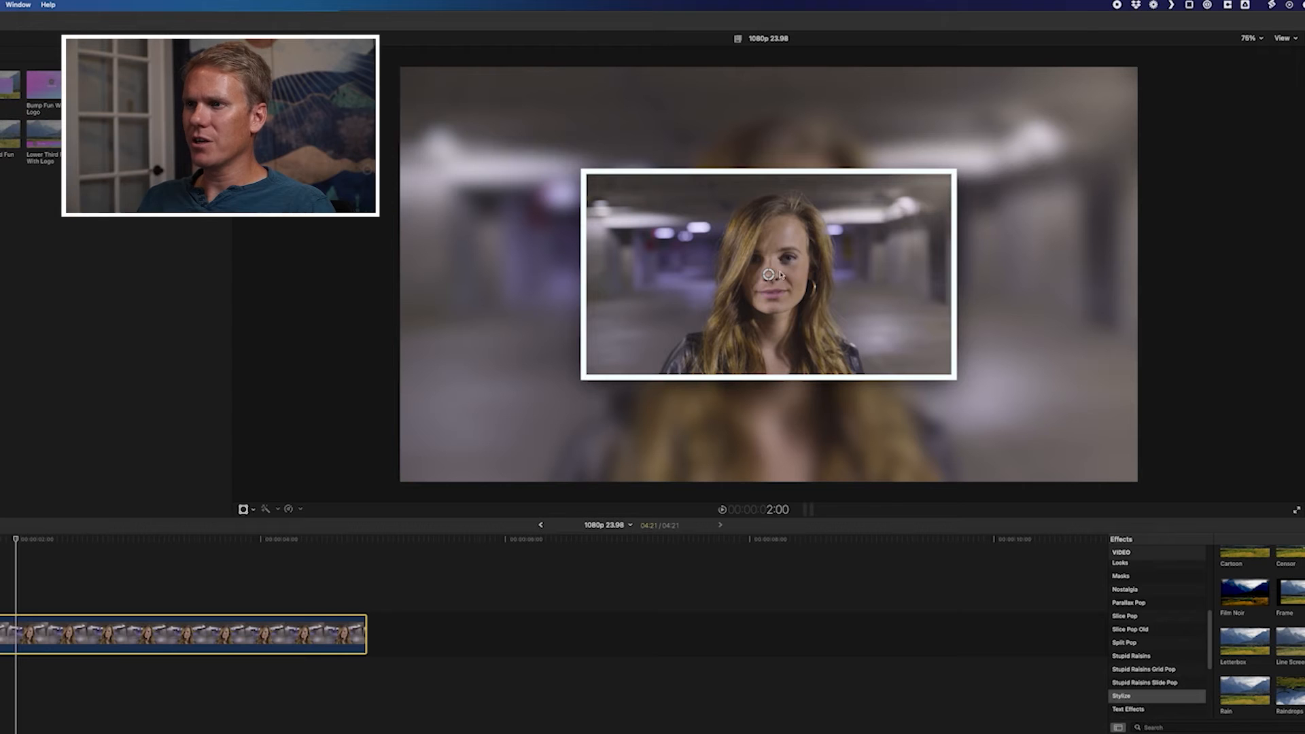
Move the Photo Recall snapshot lower right and preview Amount from 0 back to 100
left_click_drag(769, 269, 650, 350)
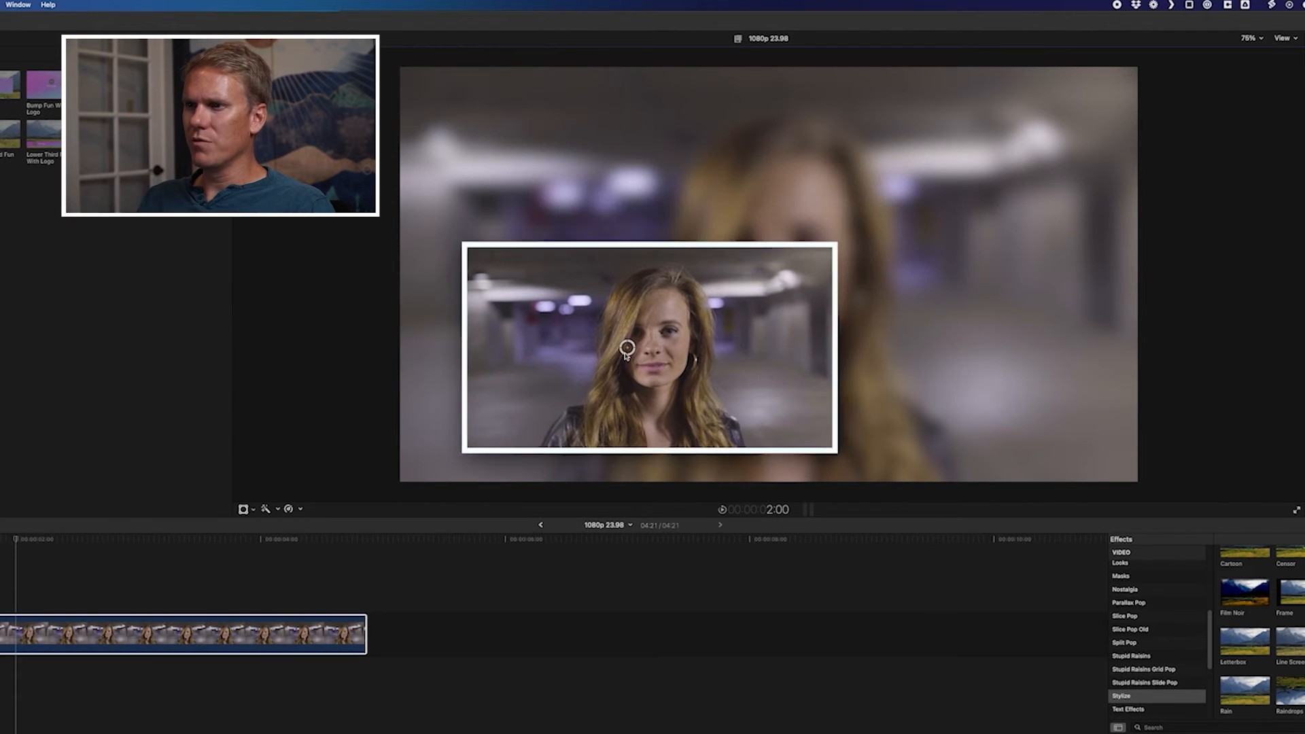
left_click_drag(626, 352, 938, 348)
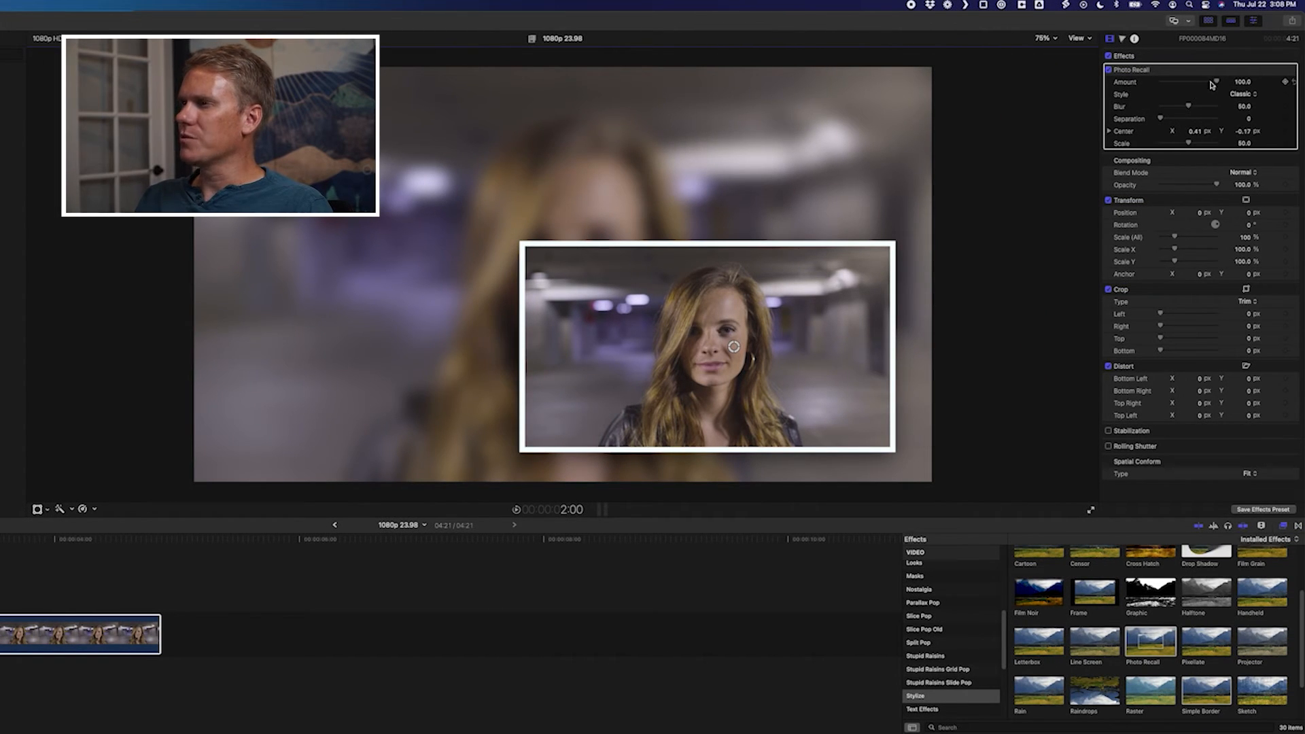
left_click_drag(1215, 82, 1204, 82)
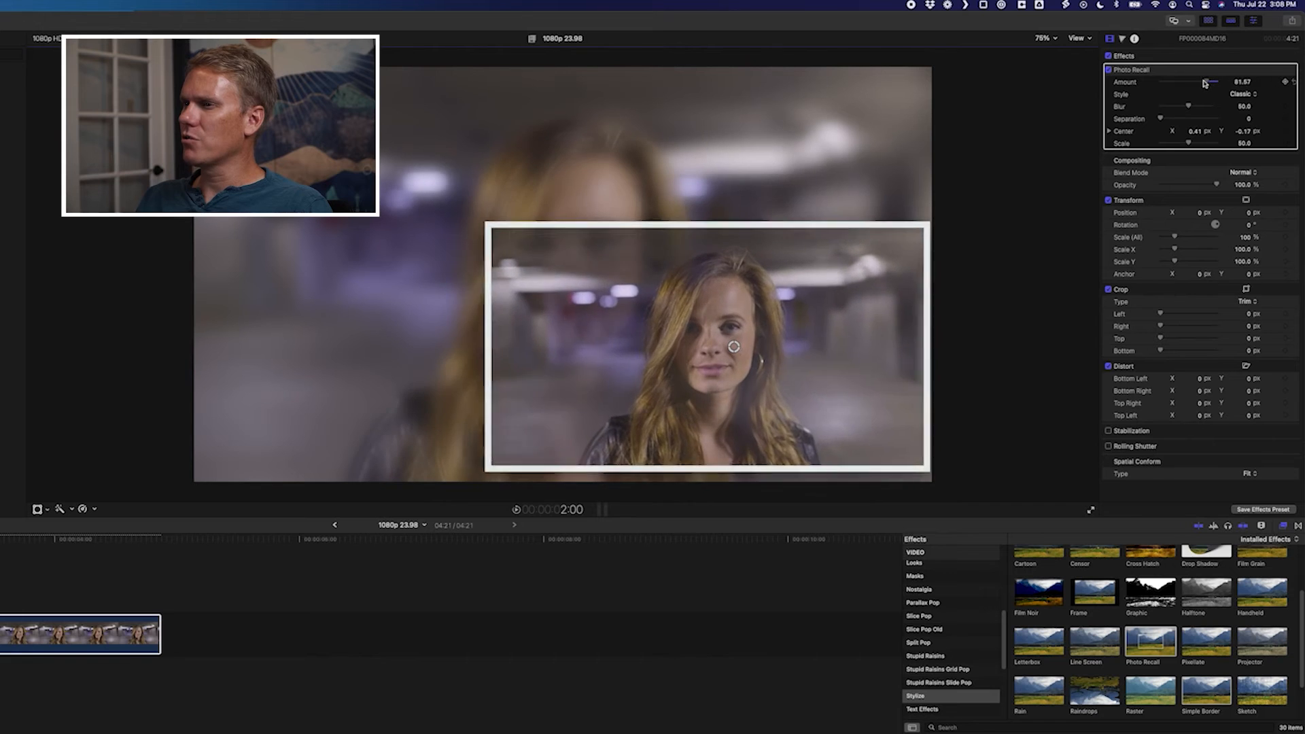
left_click_drag(1207, 81, 1152, 81)
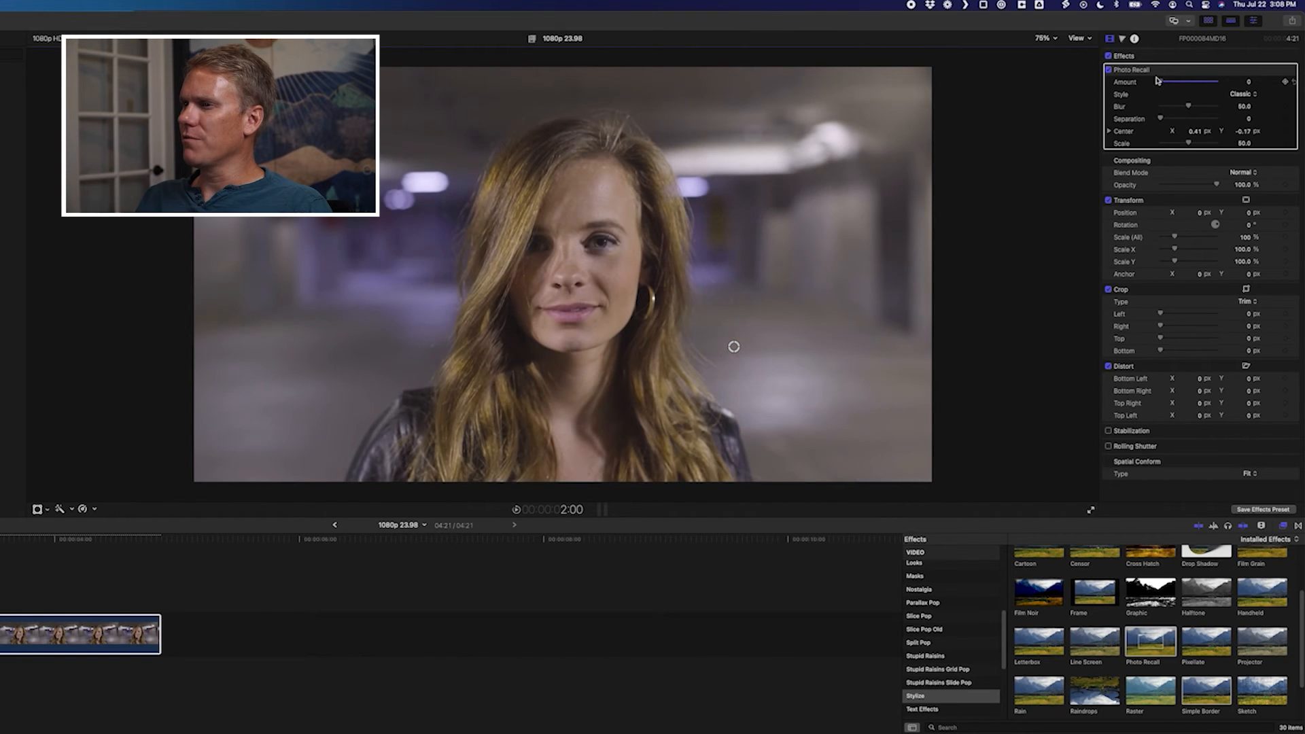
left_click_drag(1152, 82, 1174, 82)
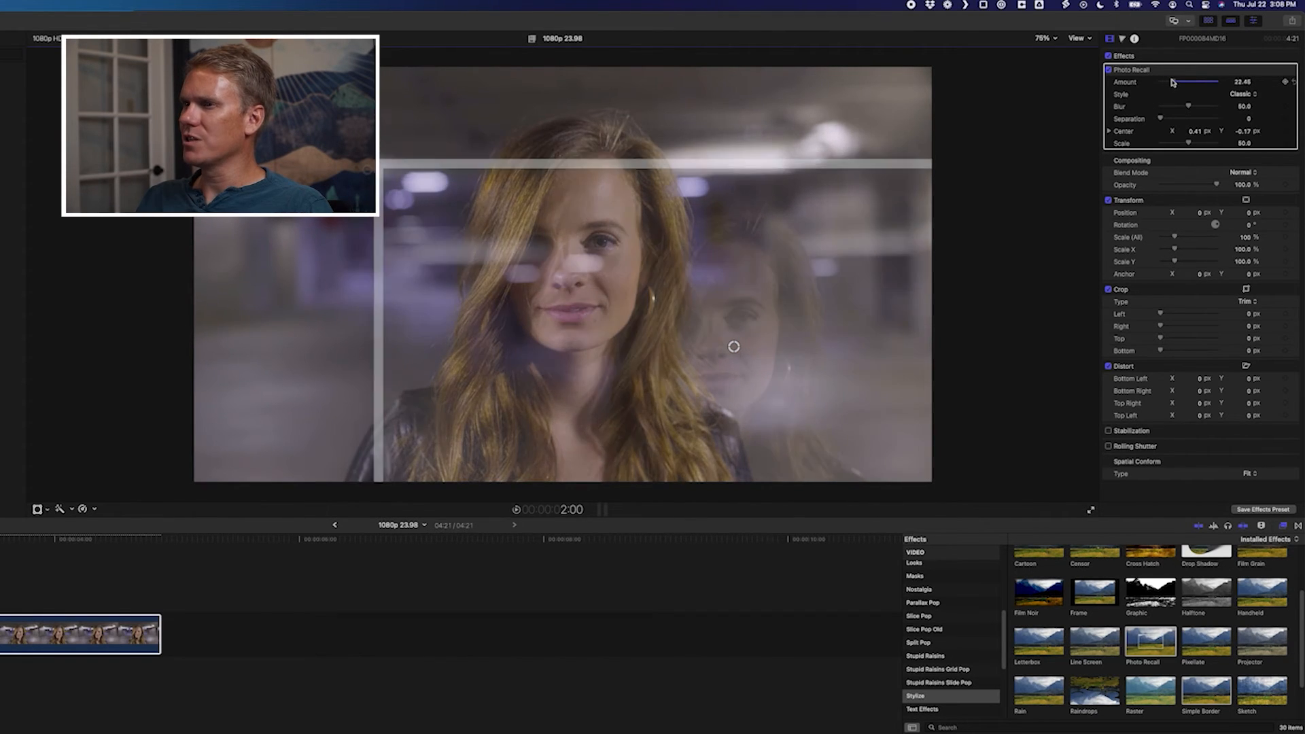
left_click_drag(1174, 81, 1179, 82)
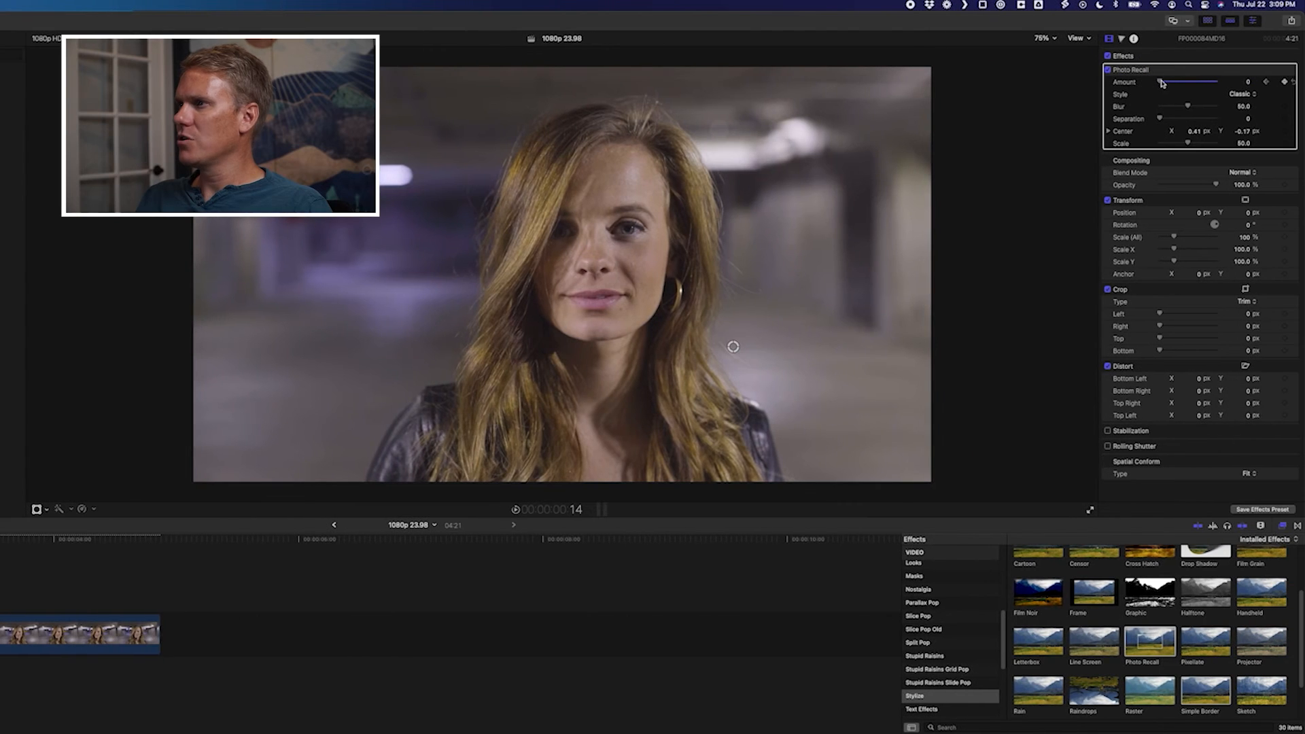
left_click_drag(1161, 82, 1235, 82)
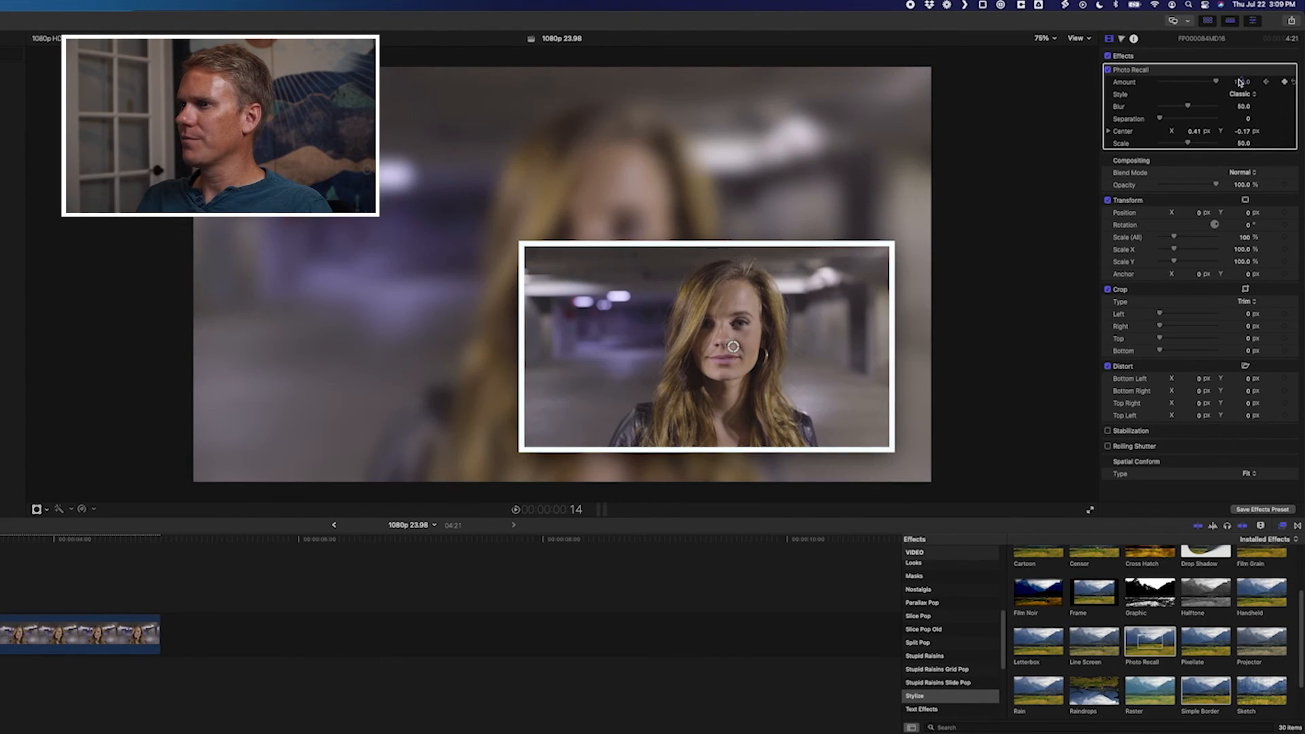
Switch the snapshot style to Instant and move it to the left
left_click(1242, 93)
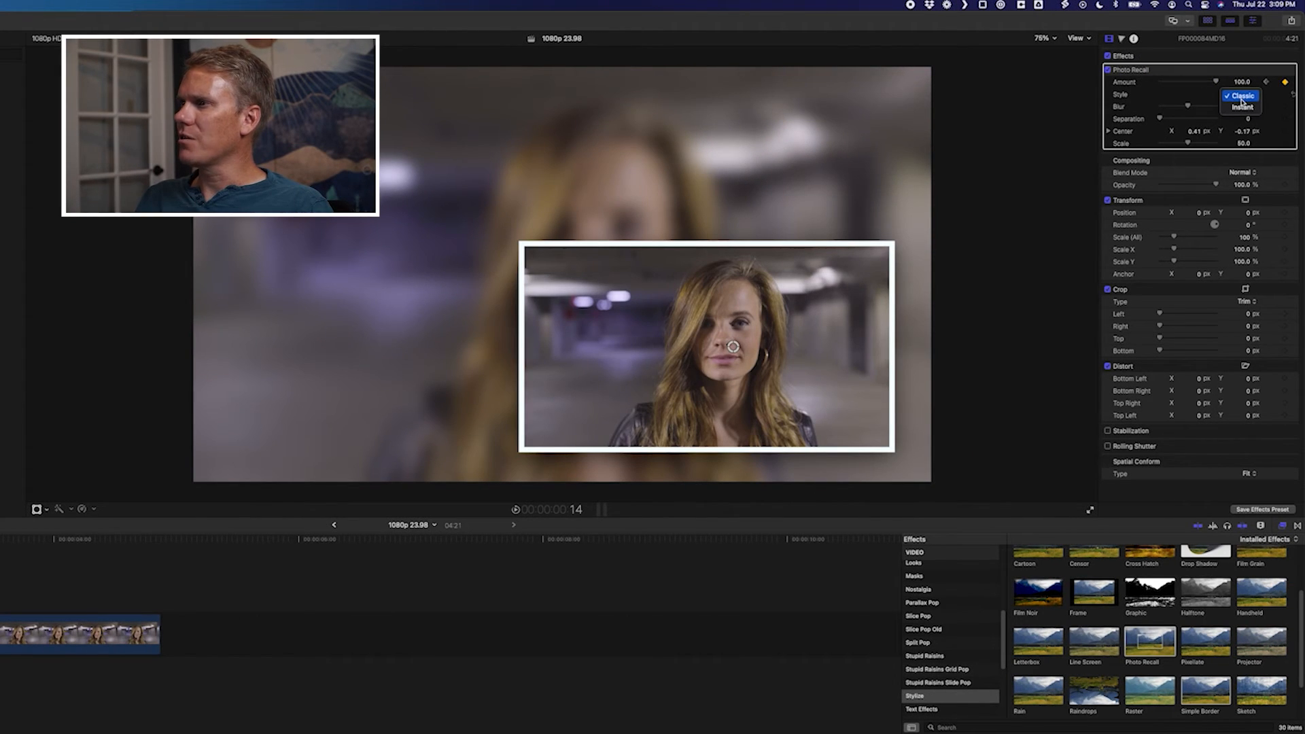
left_click(1238, 106)
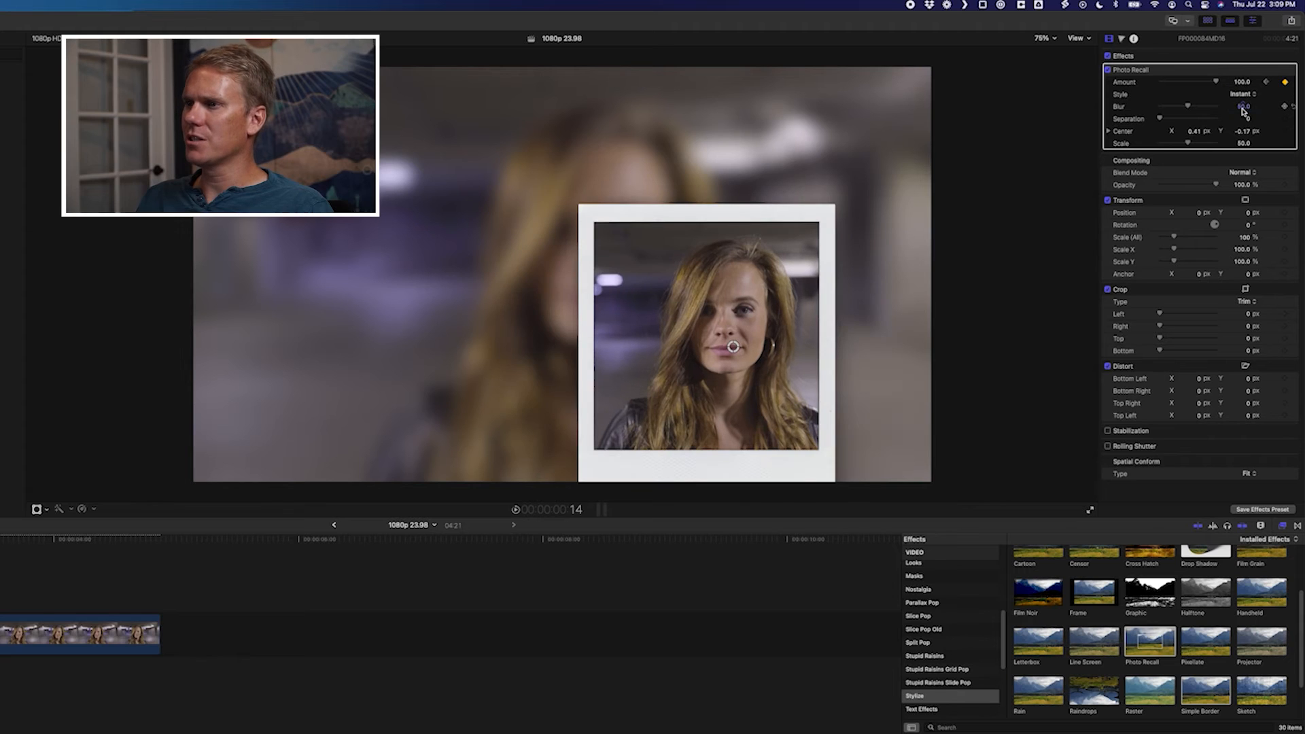
left_click_drag(704, 346, 332, 275)
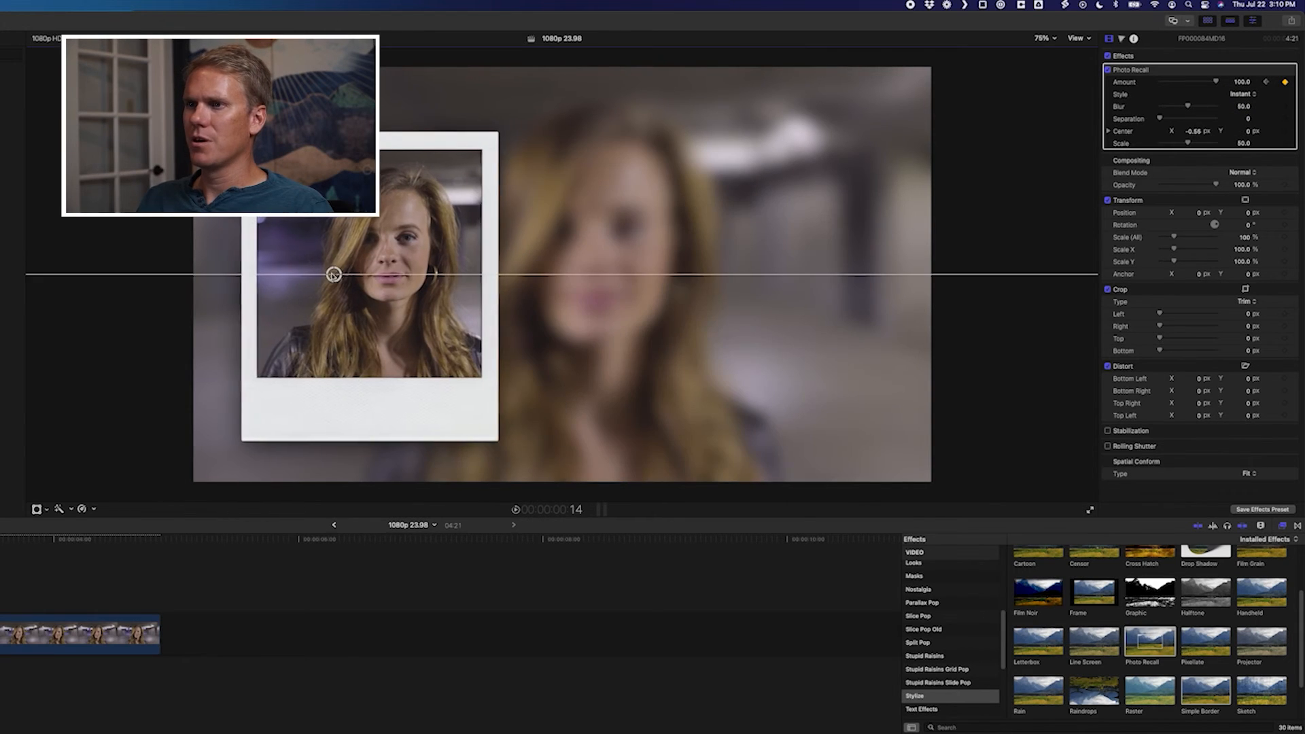
Adjust background Blur, increase Separation, and fine-tune the snapshot's position
left_click_drag(1187, 106, 1152, 107)
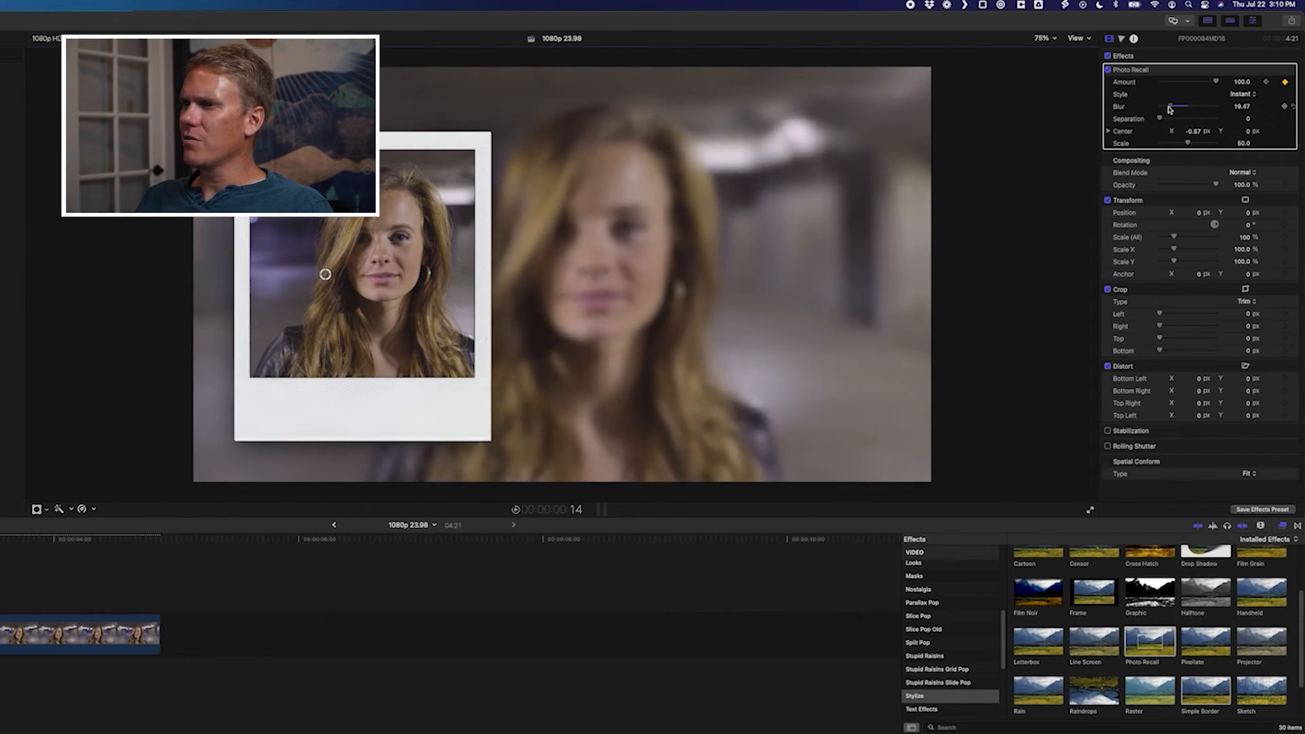
left_click_drag(1174, 107, 1181, 107)
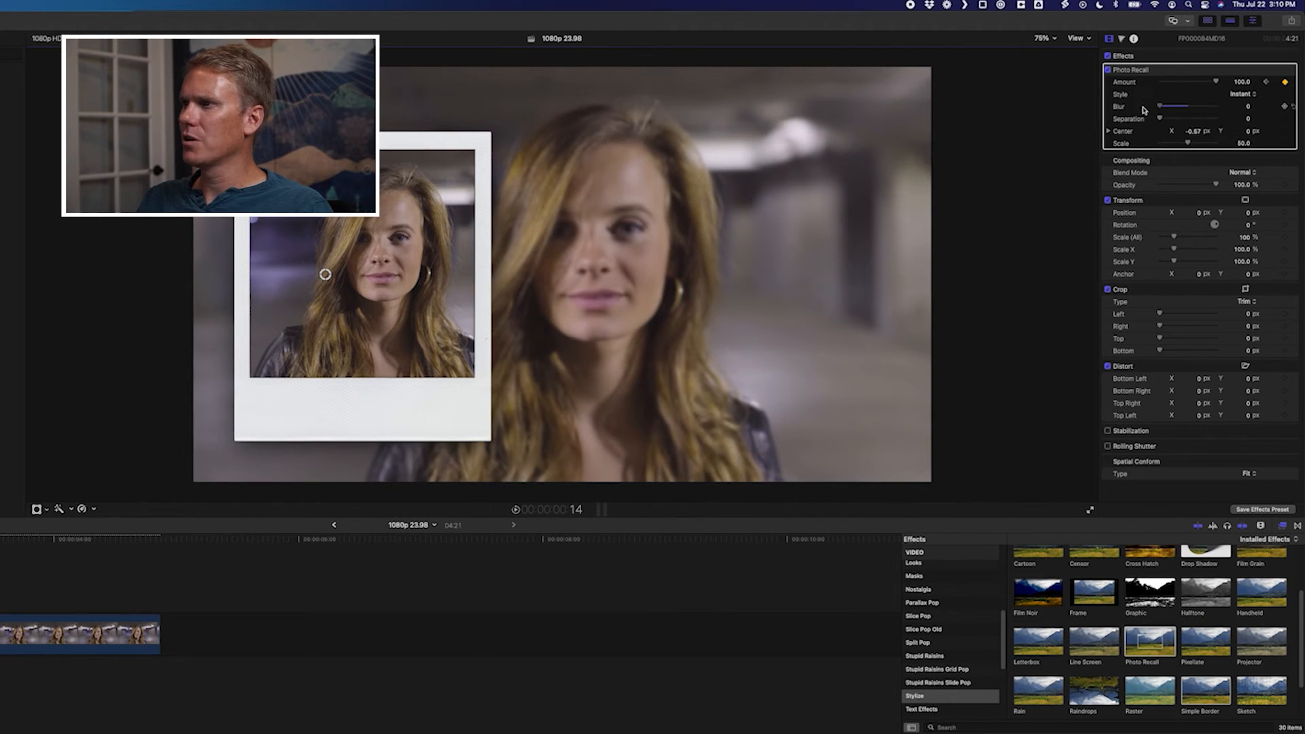
left_click_drag(1159, 106, 1216, 107)
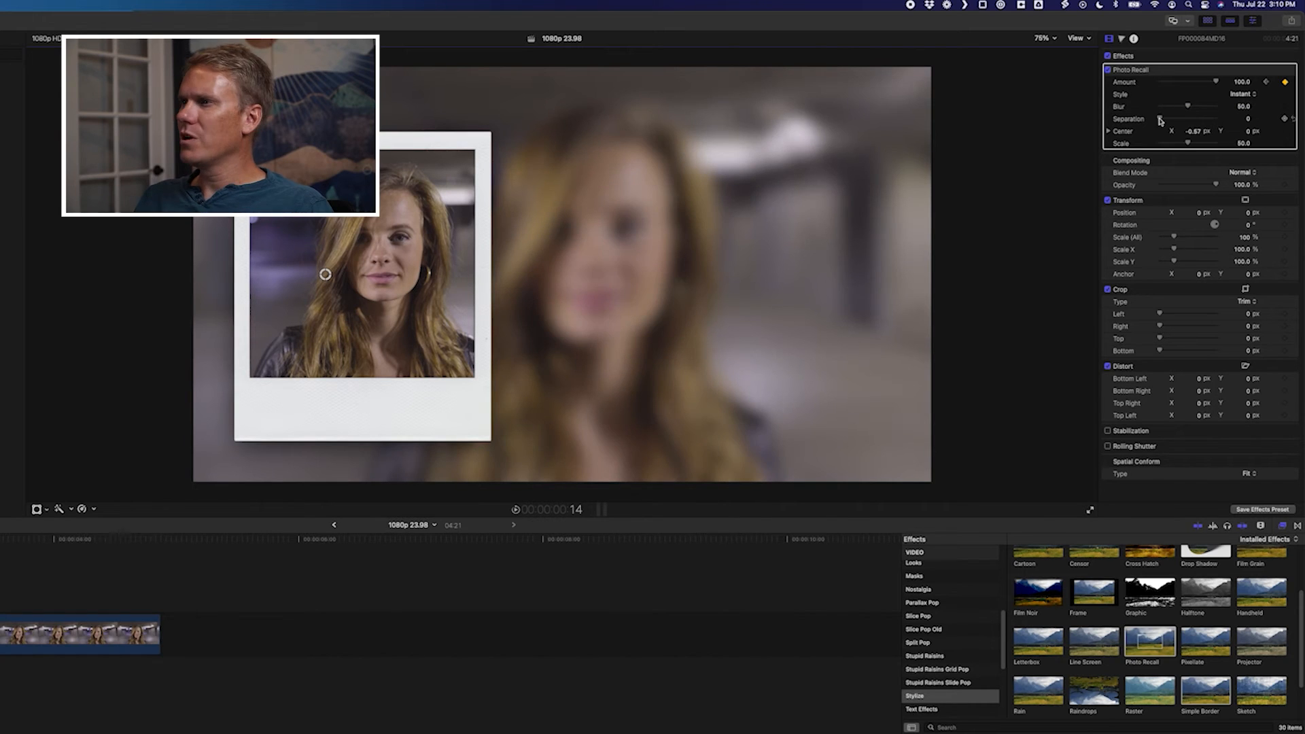
left_click_drag(1181, 118, 1204, 119)
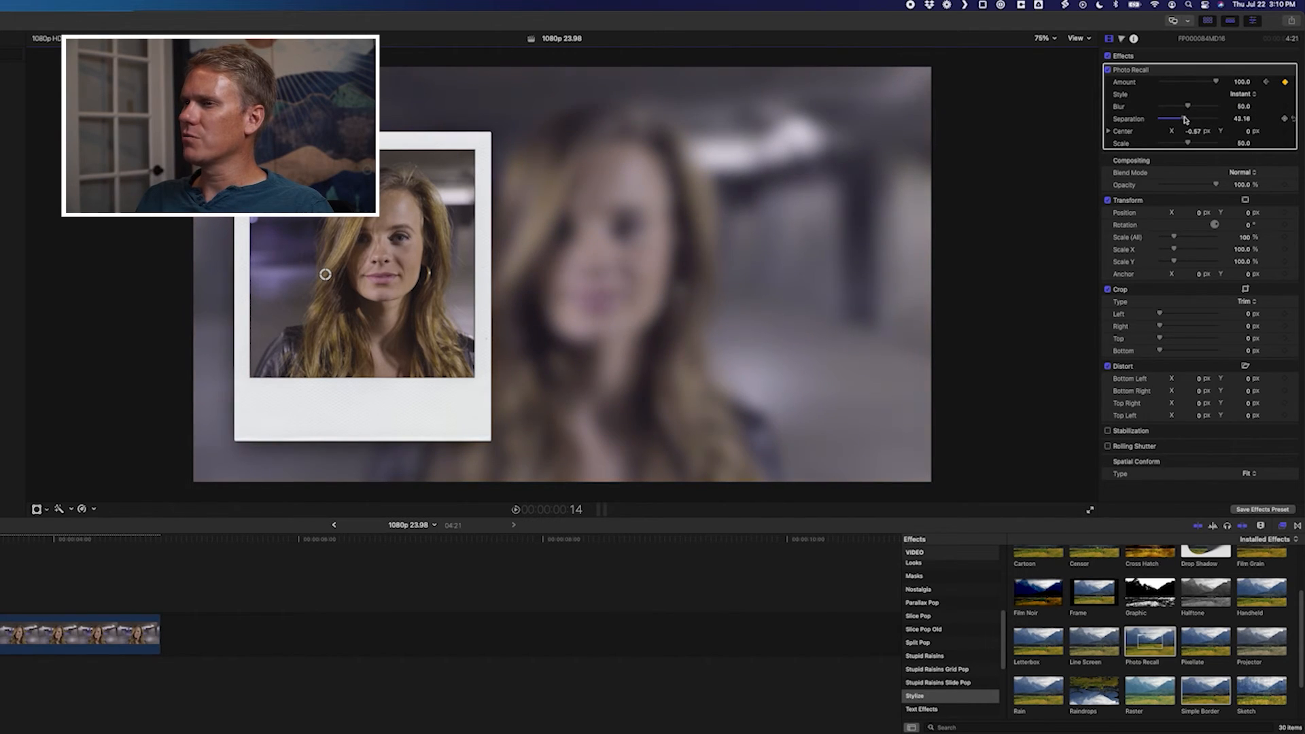
left_click_drag(1174, 119, 1215, 118)
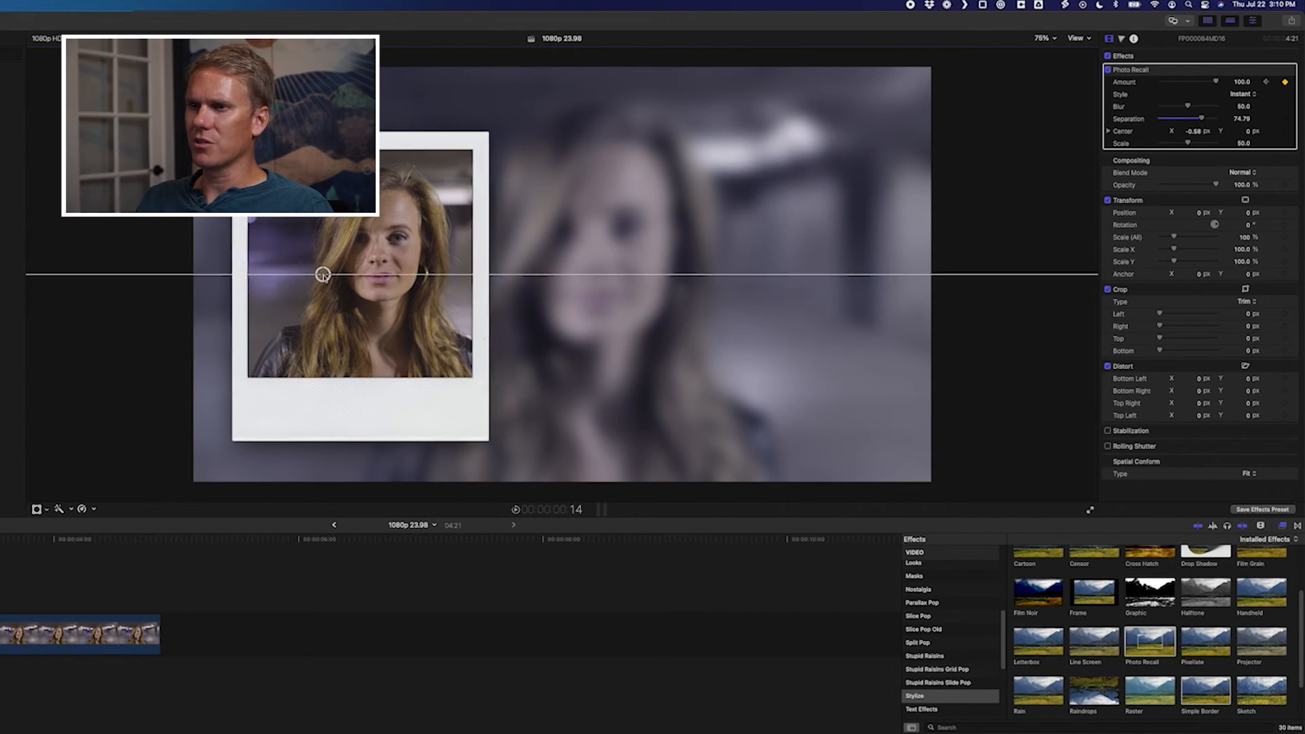
left_click_drag(322, 274, 625, 266)
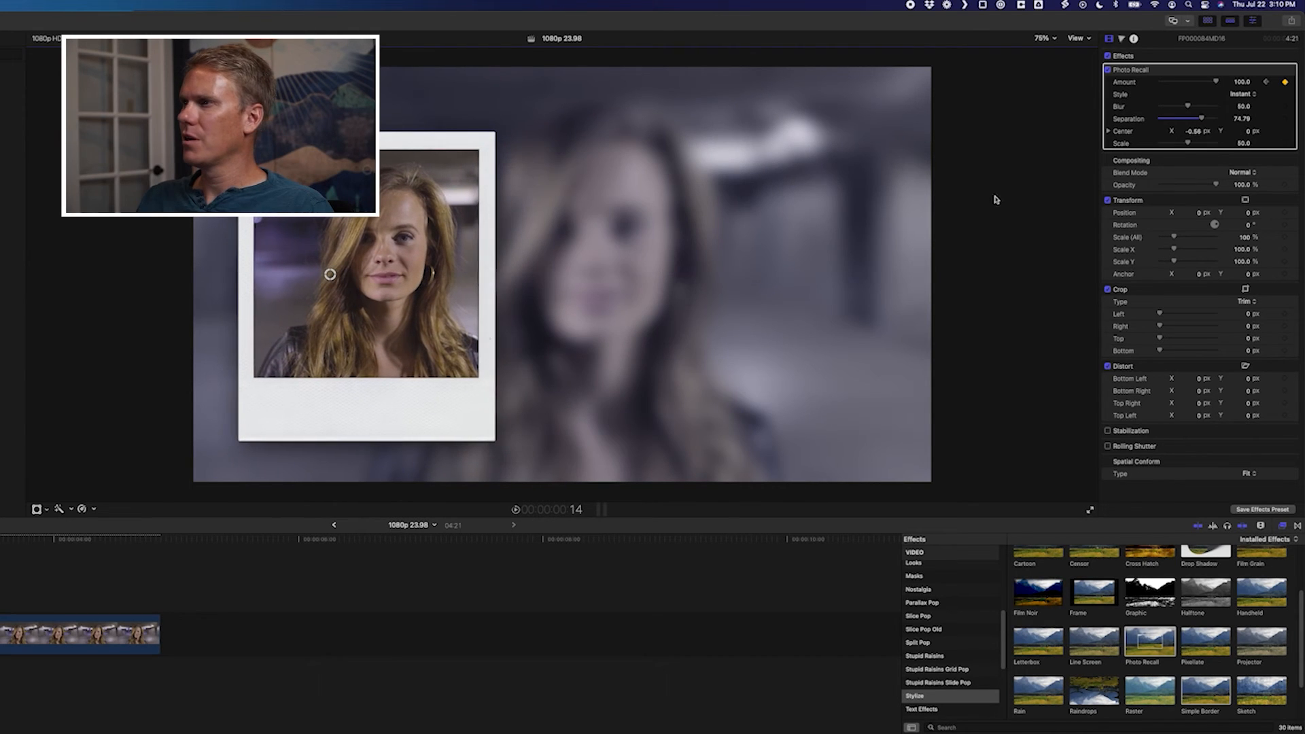
left_click_drag(1202, 144, 1173, 144)
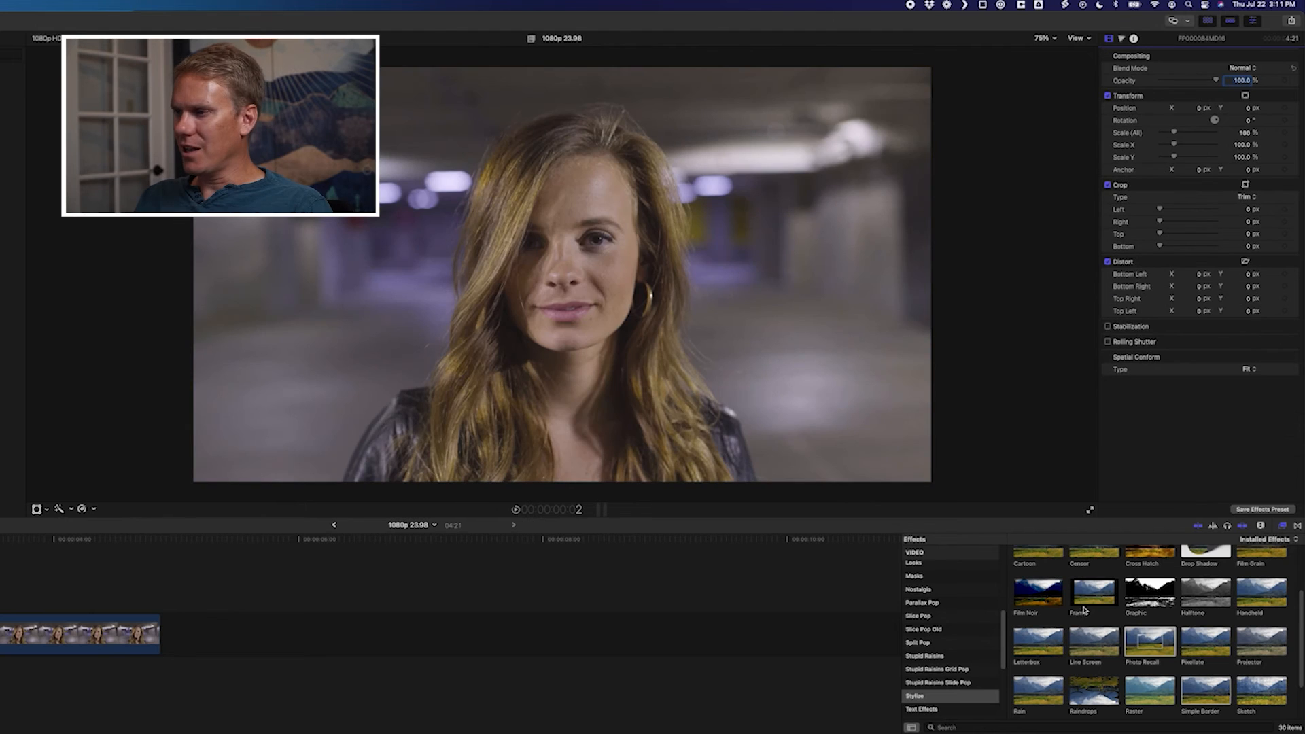
Apply the Frame effect, lower its amount, and try the Black Matte type
double_click(1093, 592)
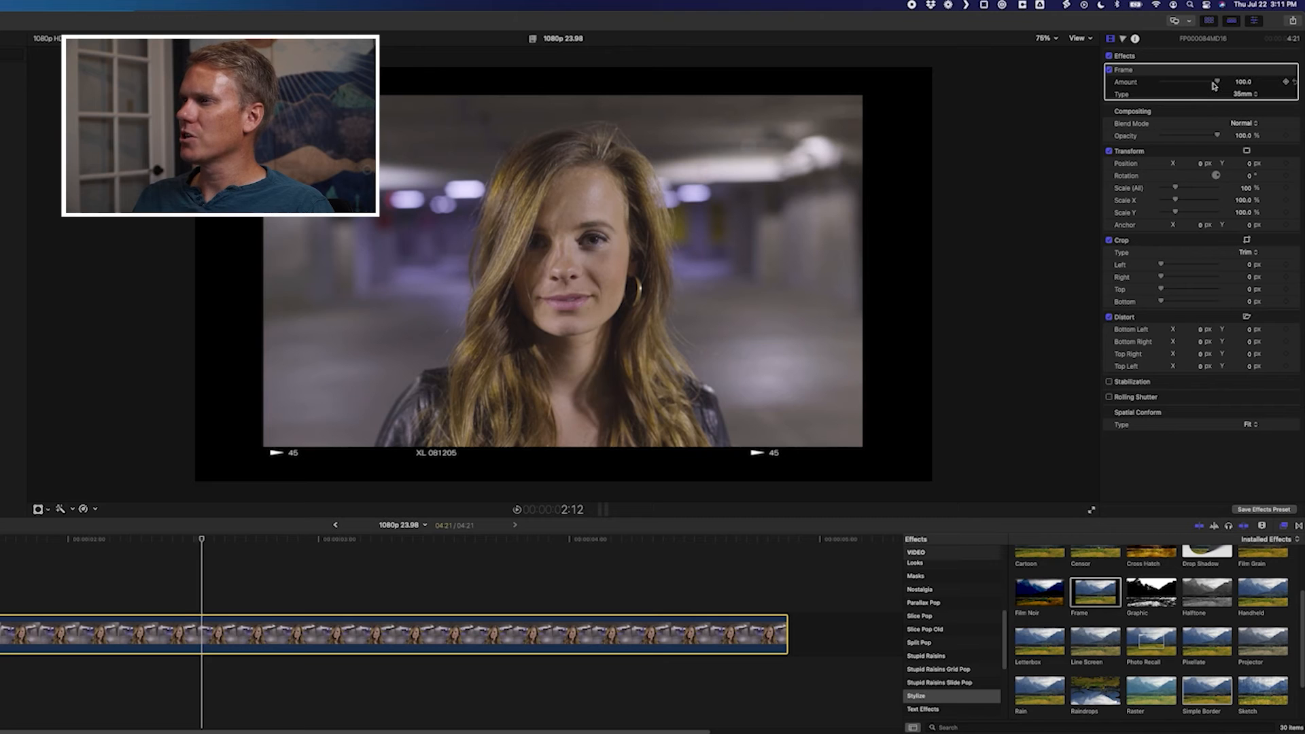
left_click_drag(1216, 82, 1176, 81)
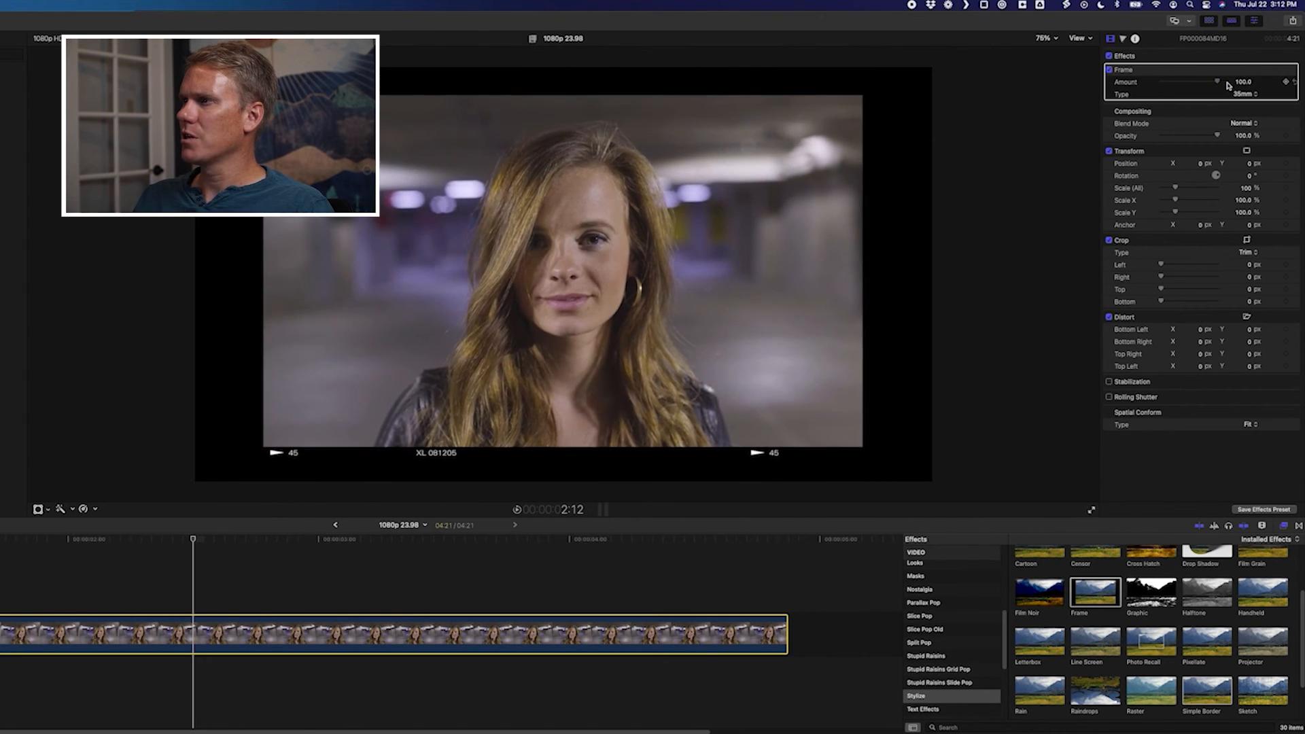
left_click(1245, 94)
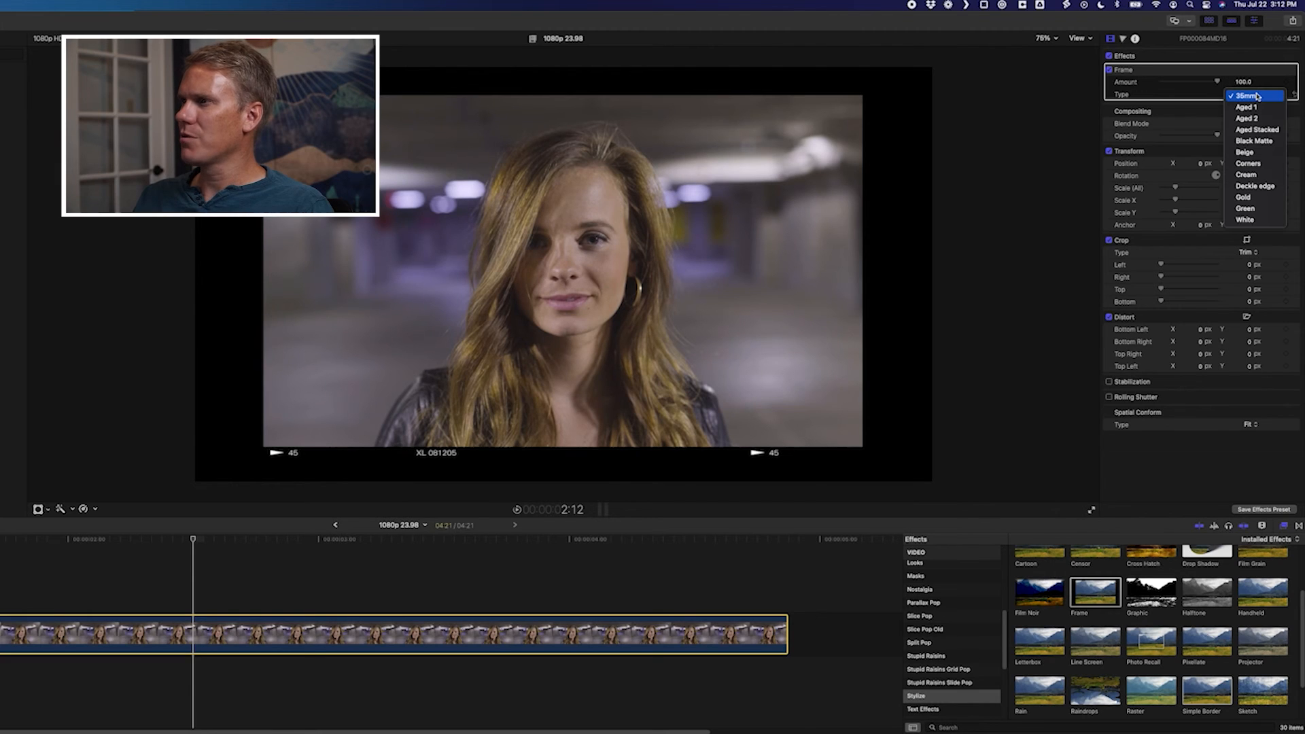
mouse_move(1247, 140)
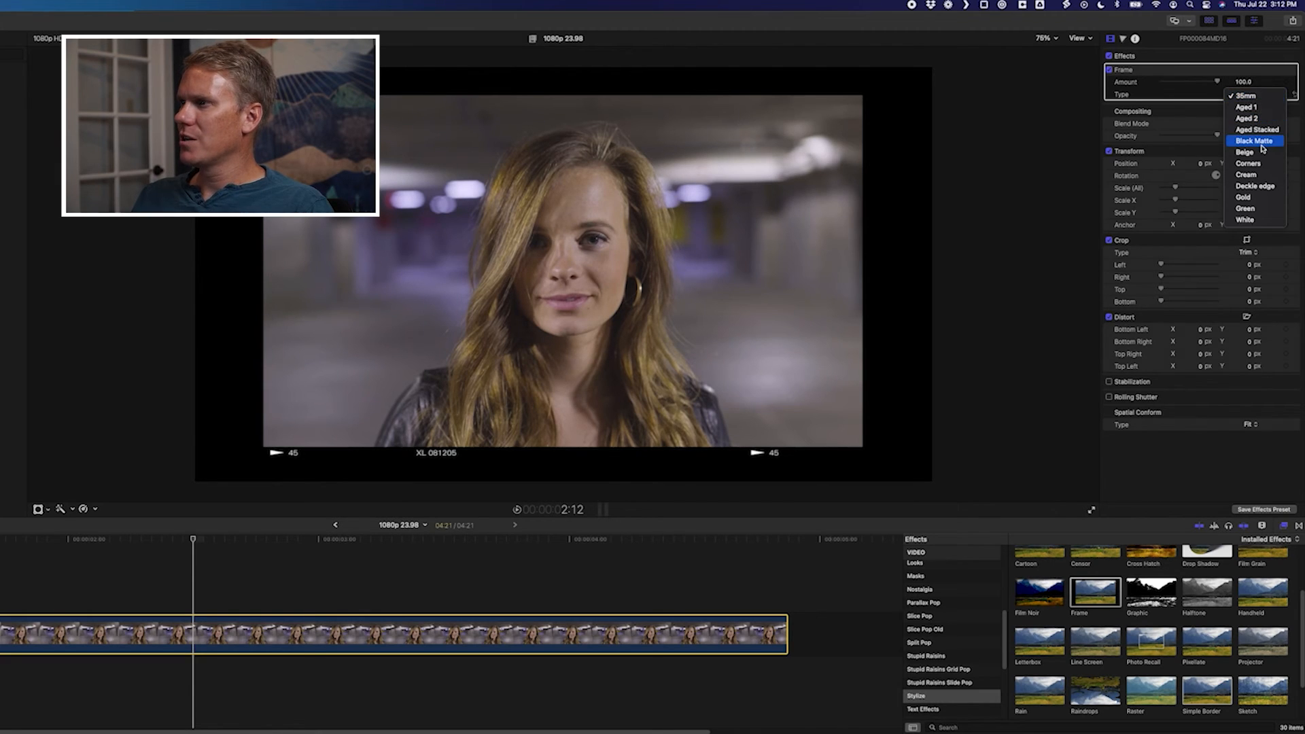
left_click(1247, 141)
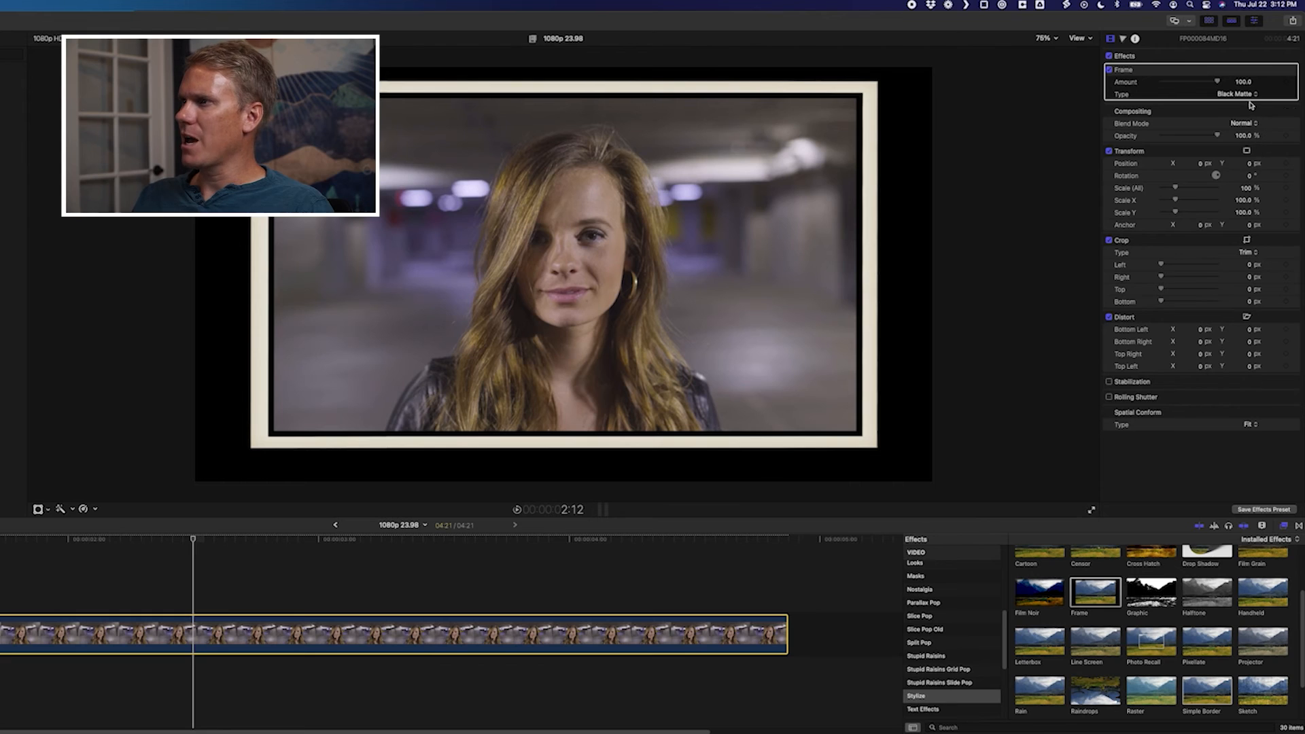
Try the Deckle edge, Green and Aged 2 frame types, settling on 35mm
left_click(1243, 91)
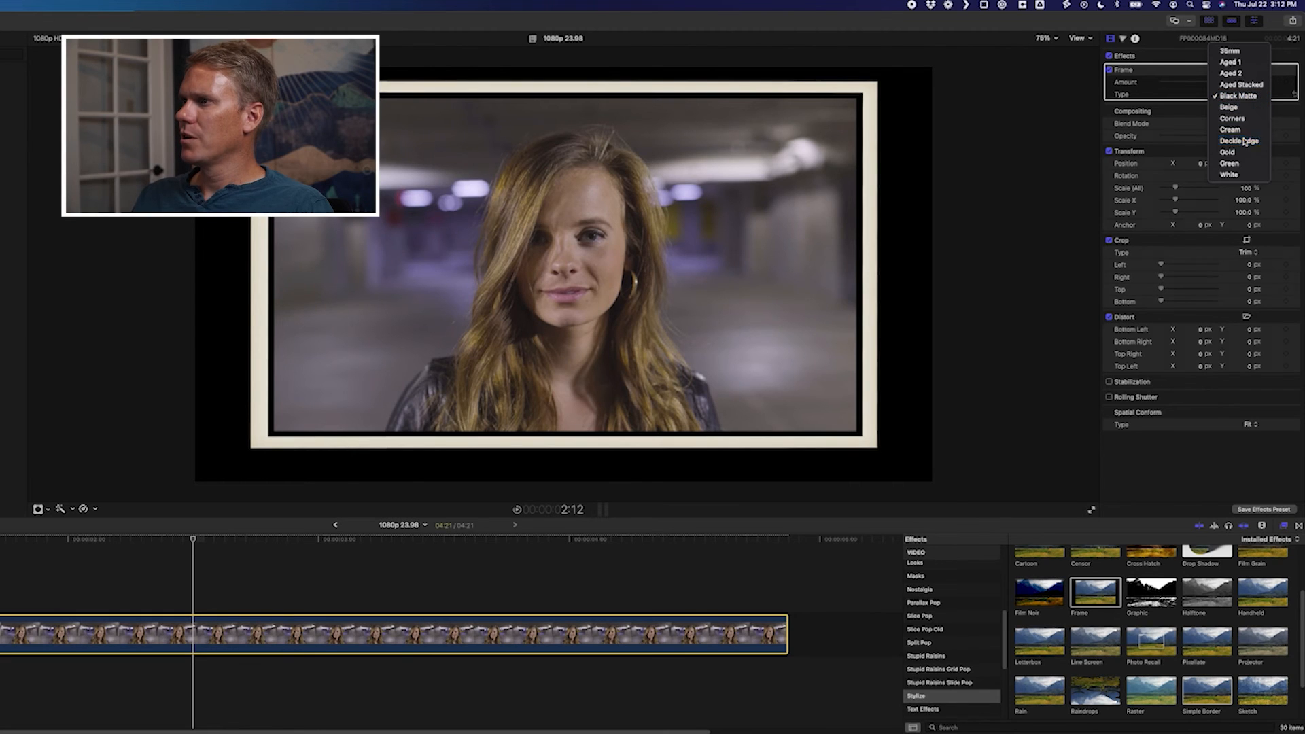
left_click(1235, 141)
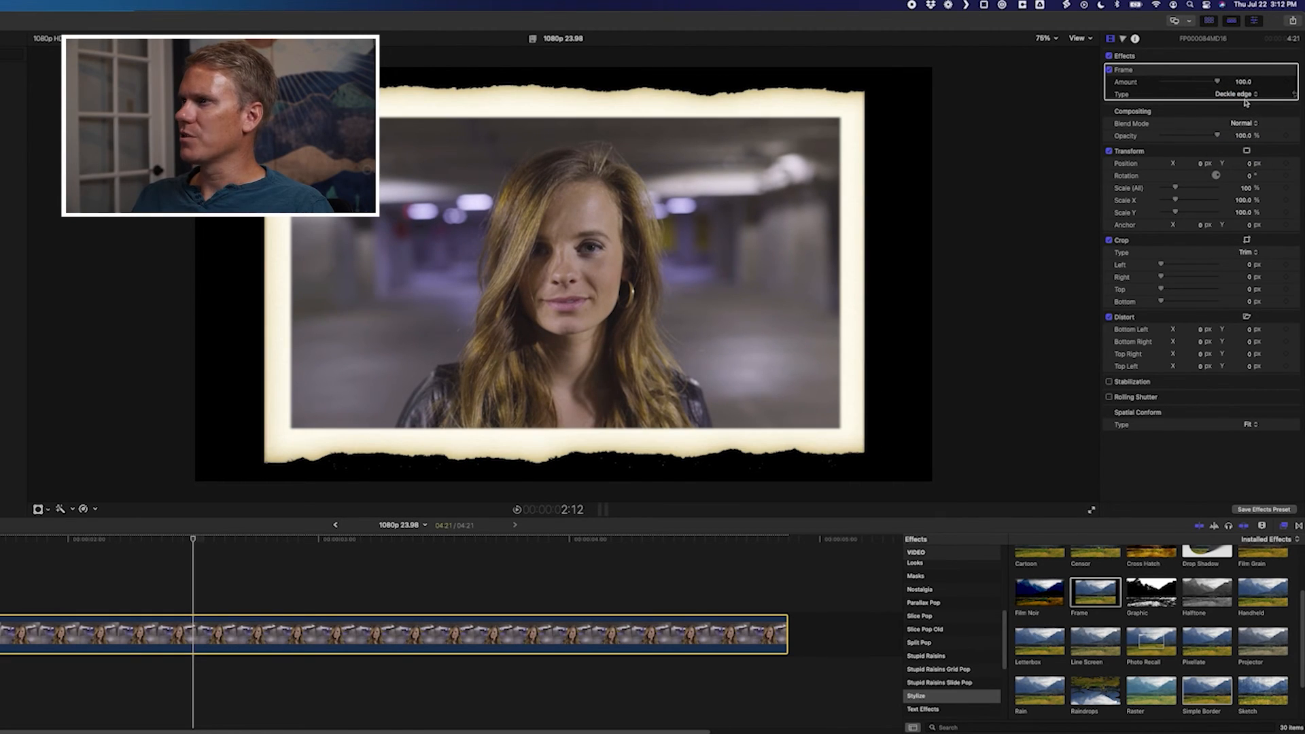
left_click(1233, 92)
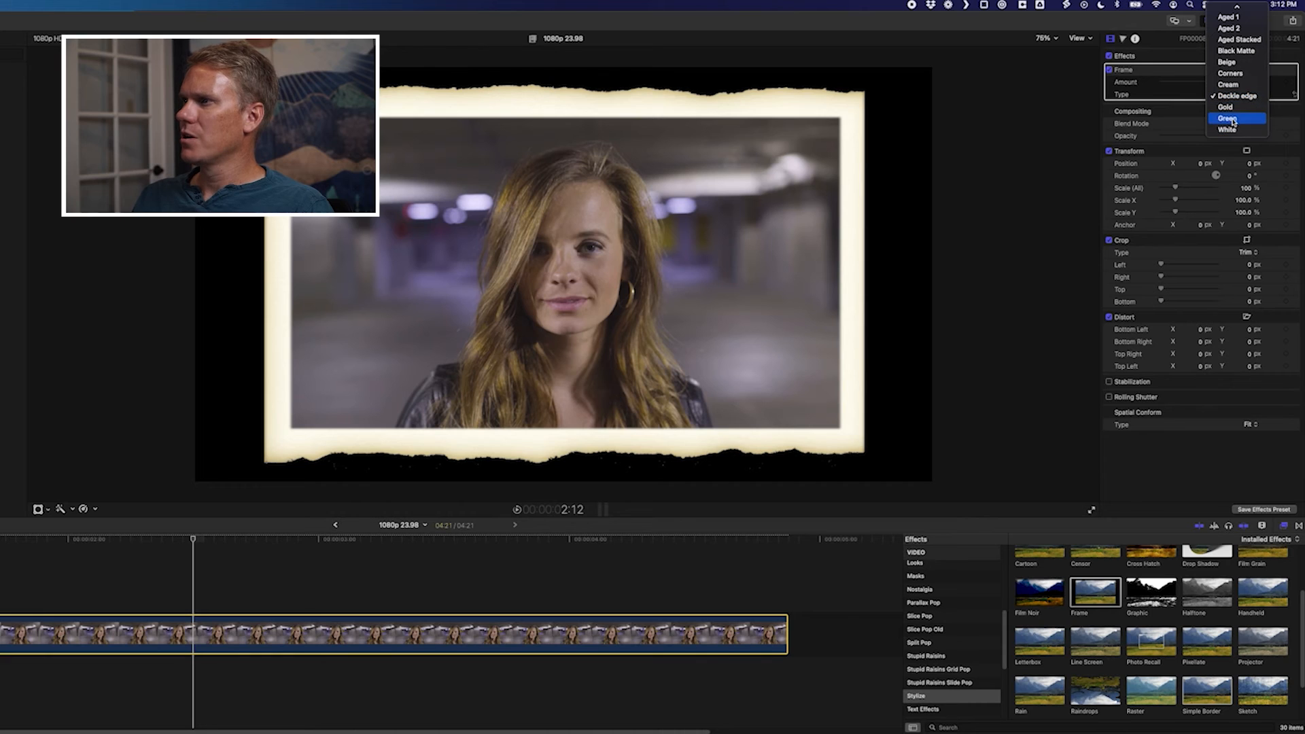
left_click(1225, 118)
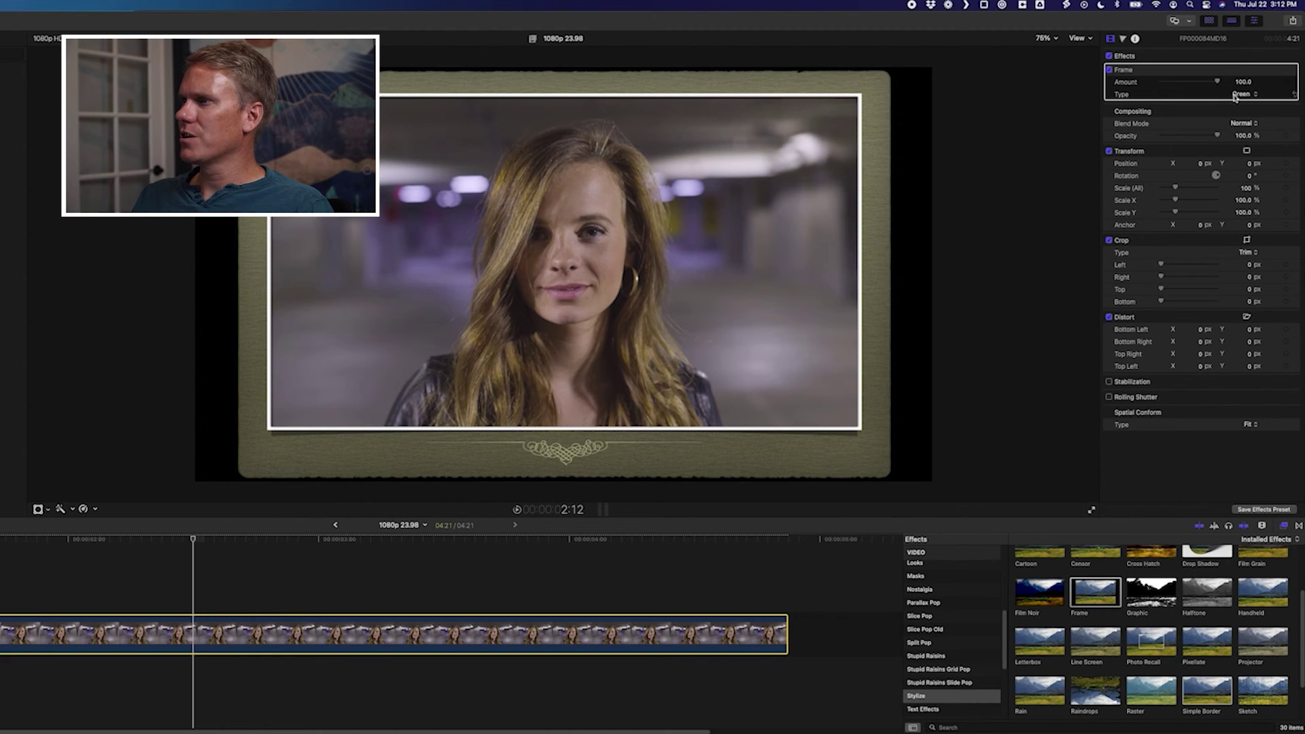
left_click(1243, 91)
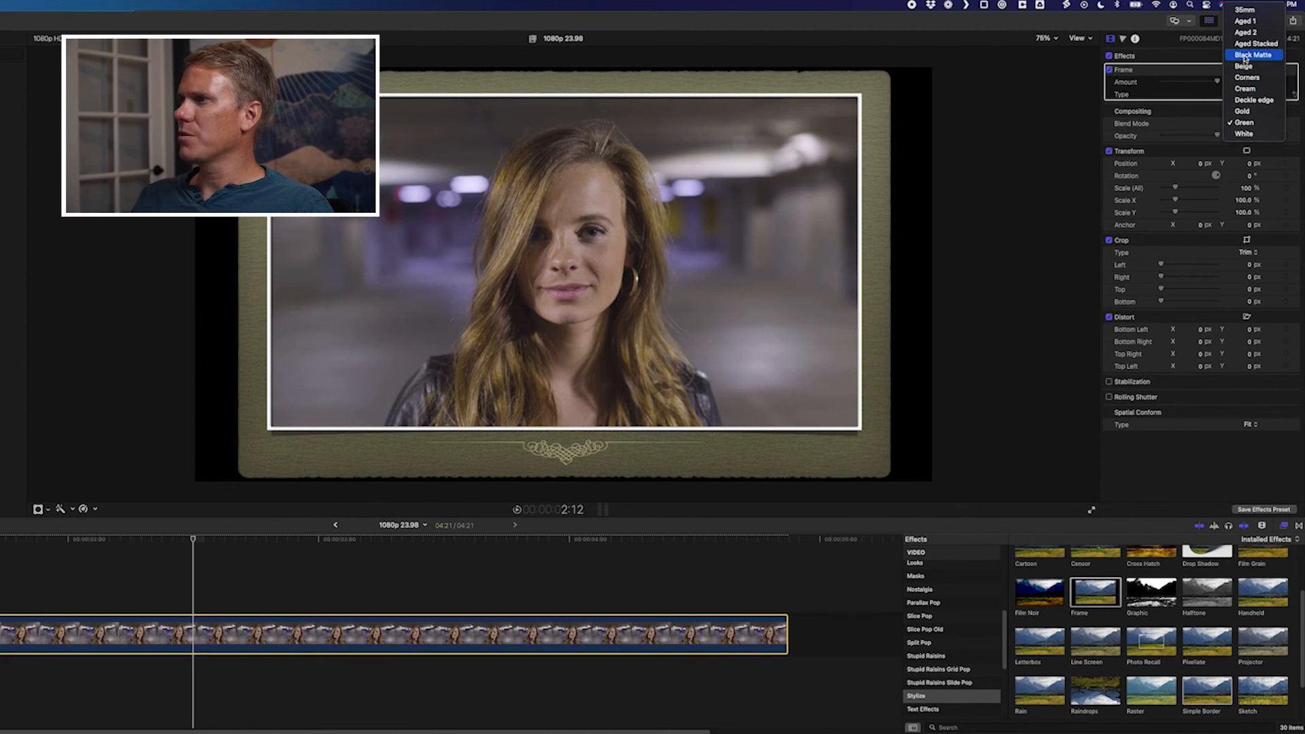
left_click(1239, 34)
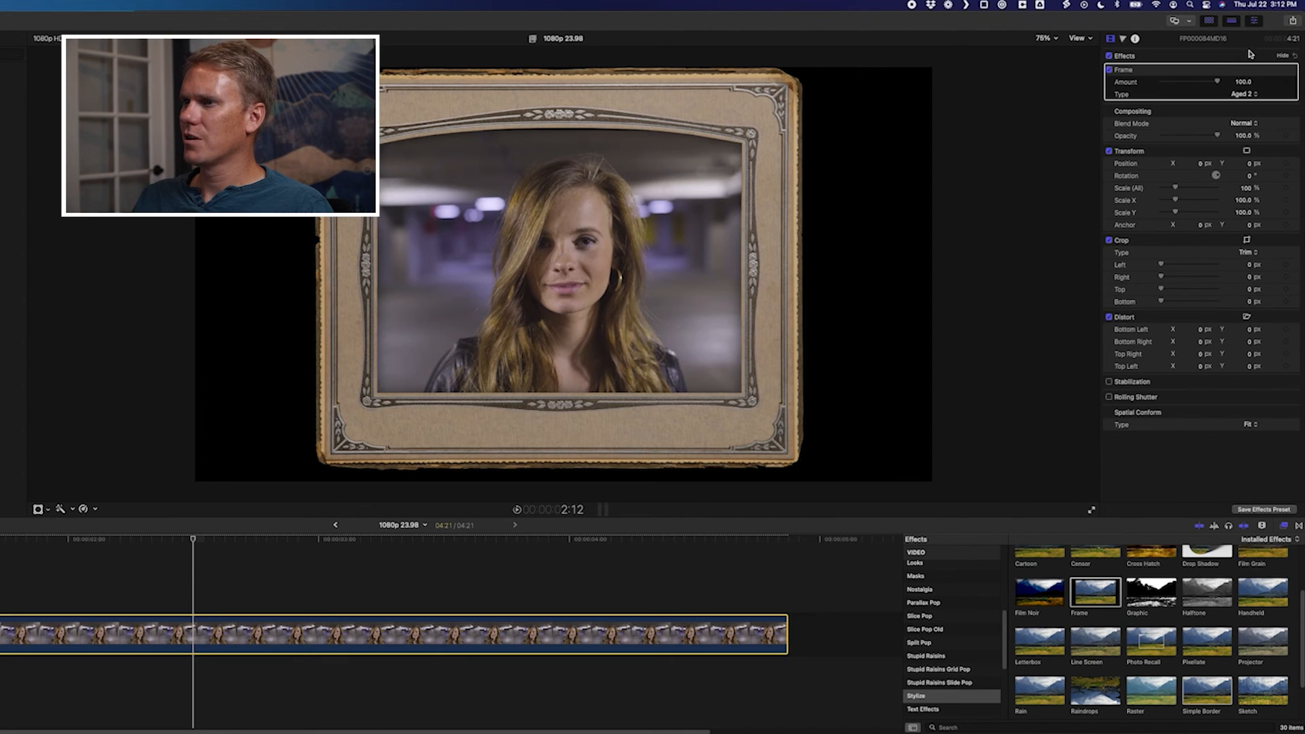
left_click(1244, 92)
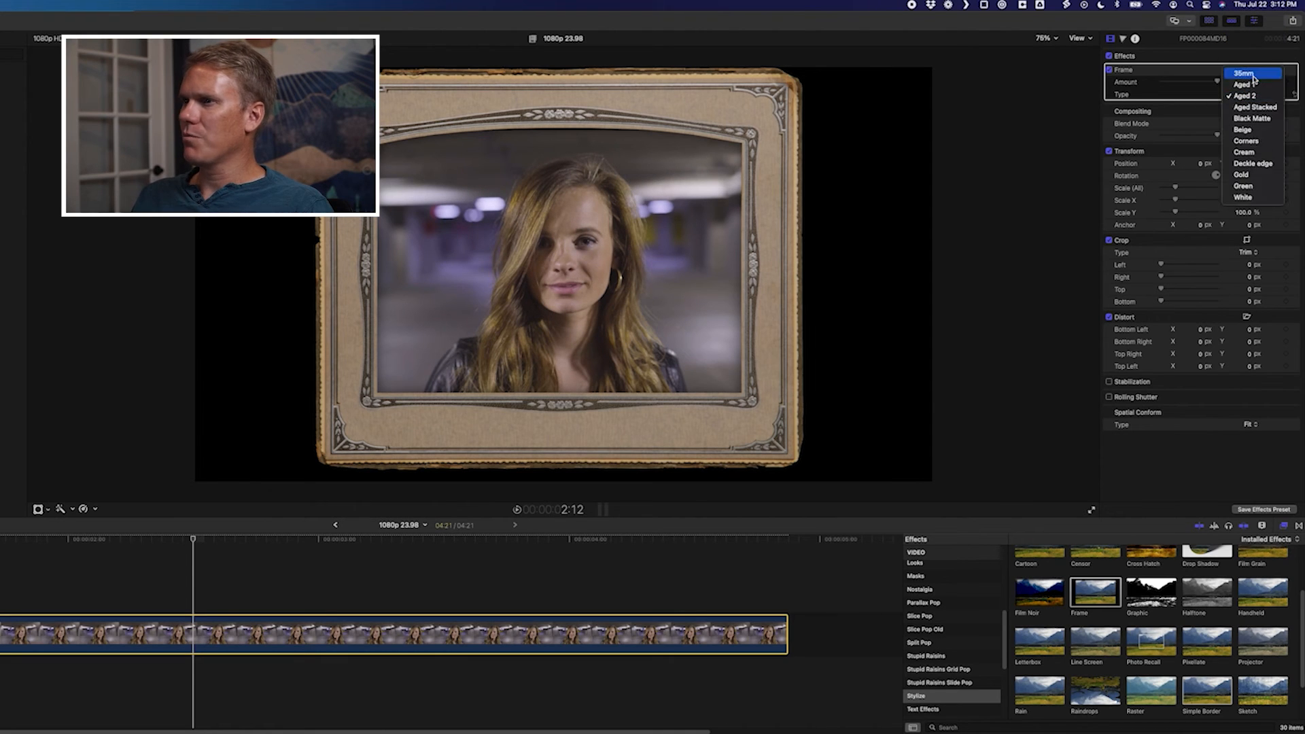
left_click(1239, 71)
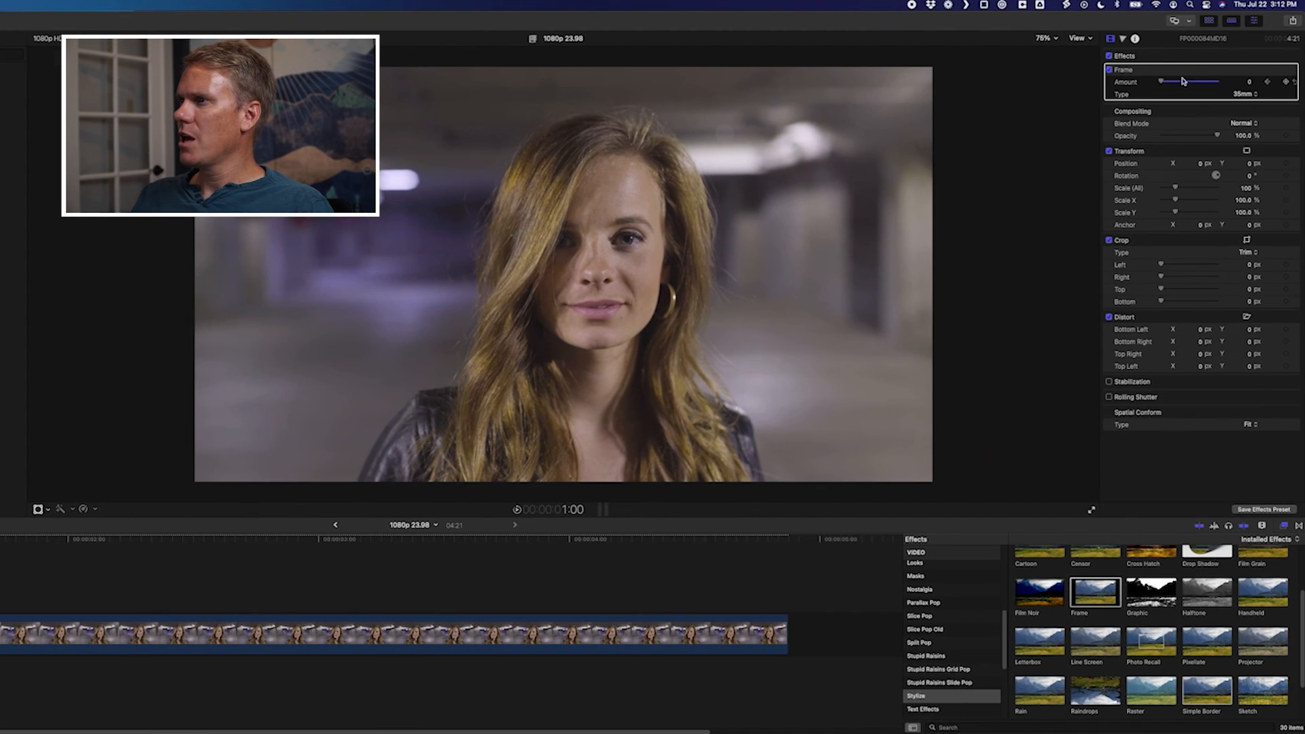
Keyframe the 35mm Frame Amount at 100, then set it to 0 at the clip start
left_click_drag(1160, 82, 1216, 82)
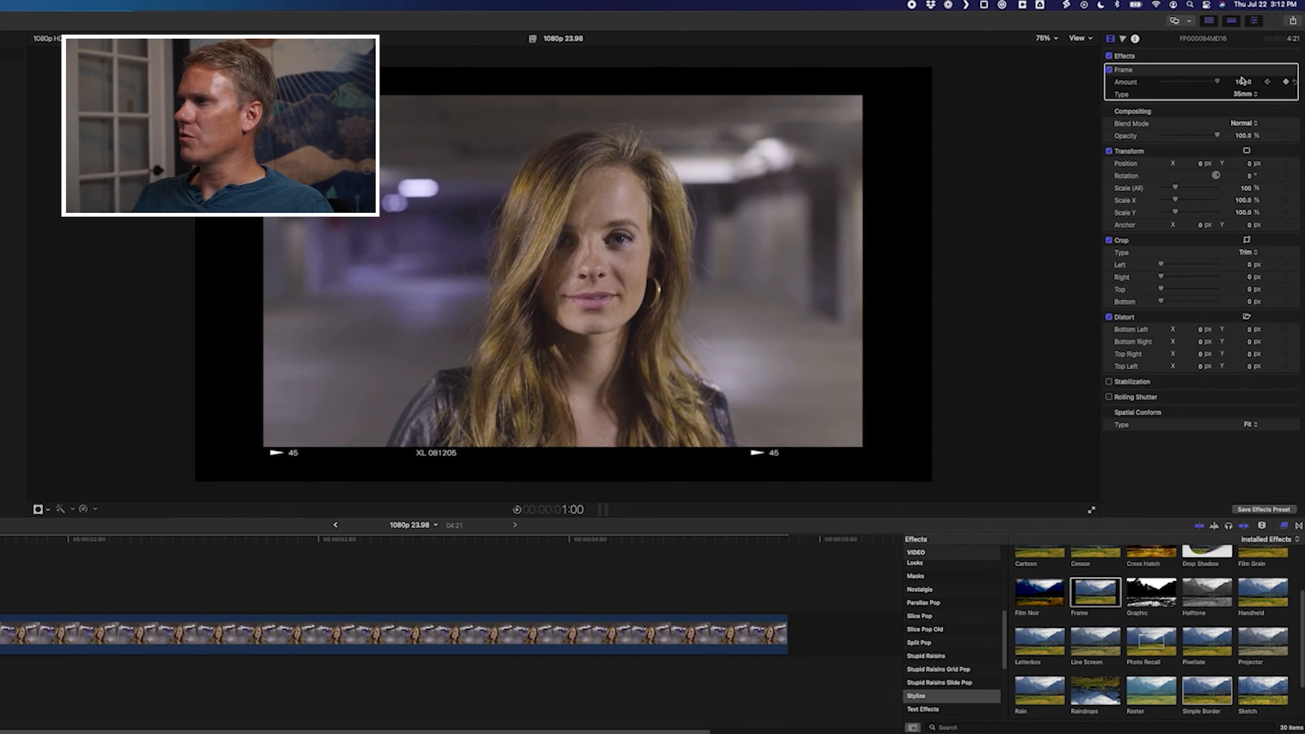
left_click_drag(1239, 81, 1165, 82)
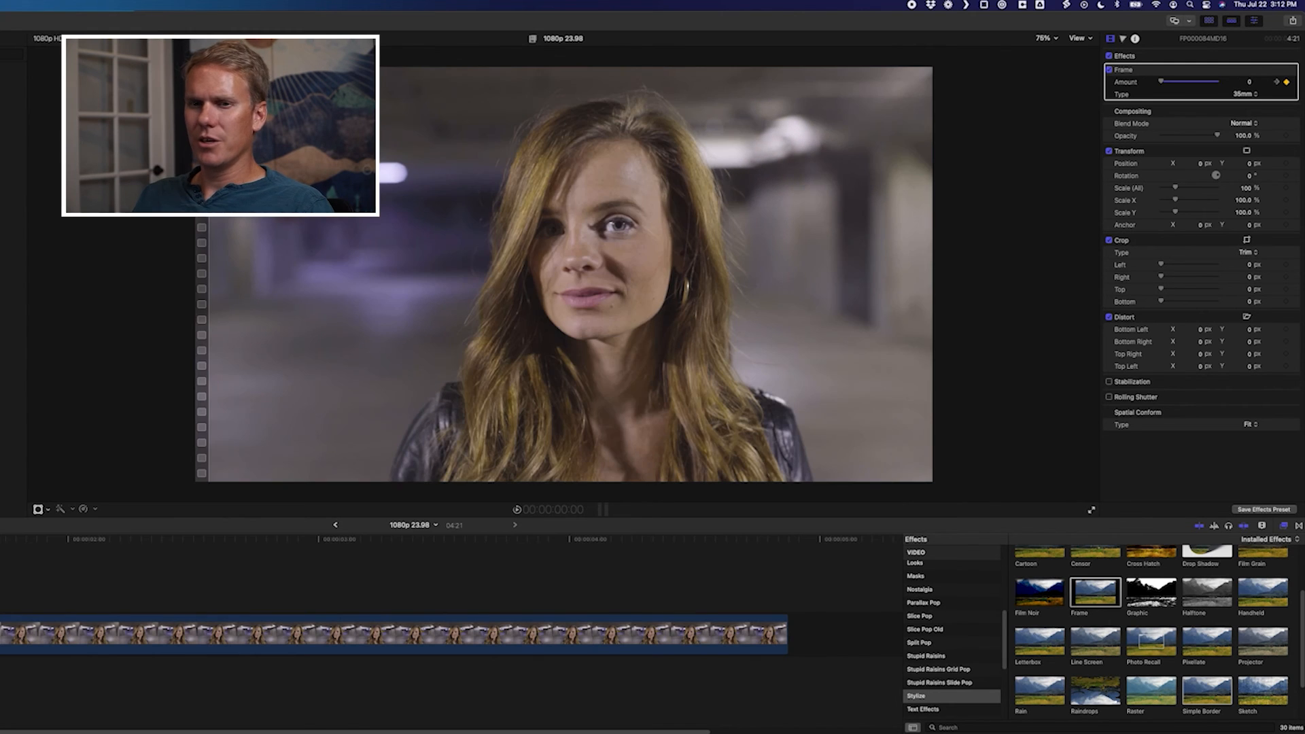
left_click_drag(1161, 82, 1194, 81)
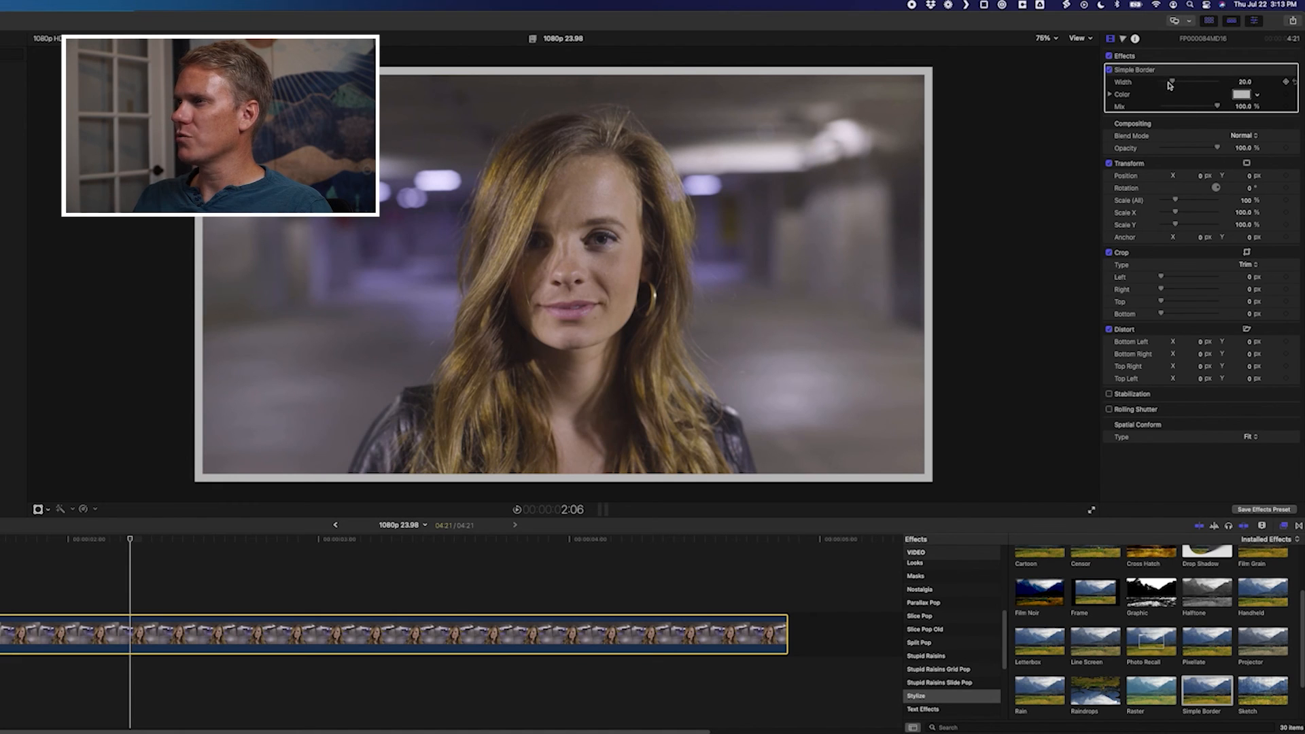
Widen the Simple Border considerably and pick a bright border colour
left_click_drag(1168, 81, 1236, 82)
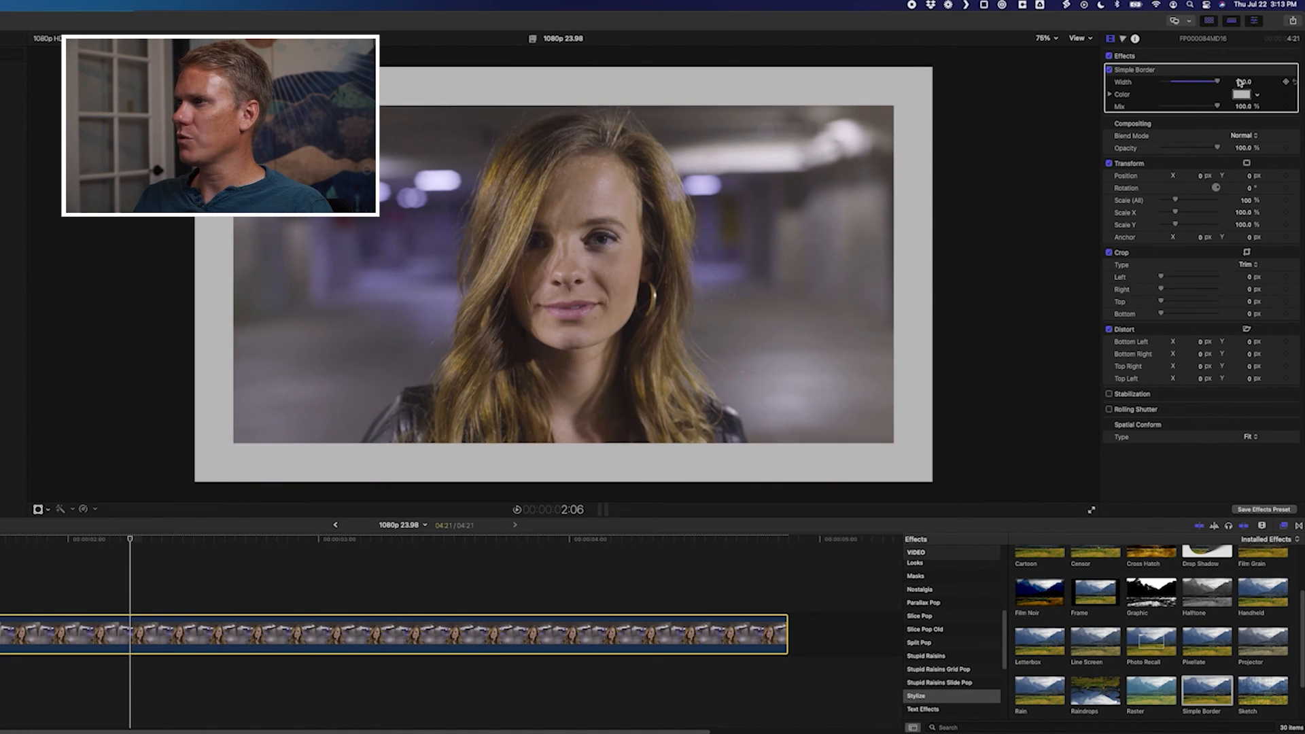
left_click(1239, 94)
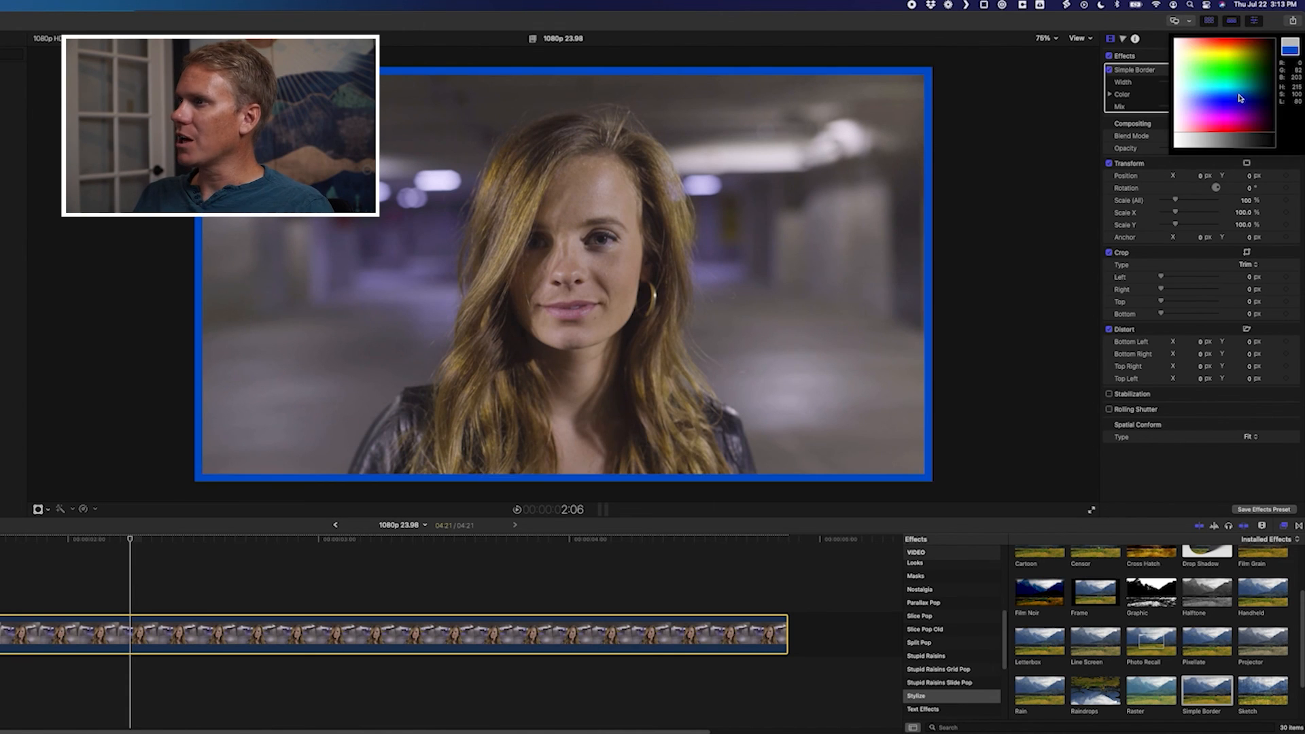
left_click(1240, 98)
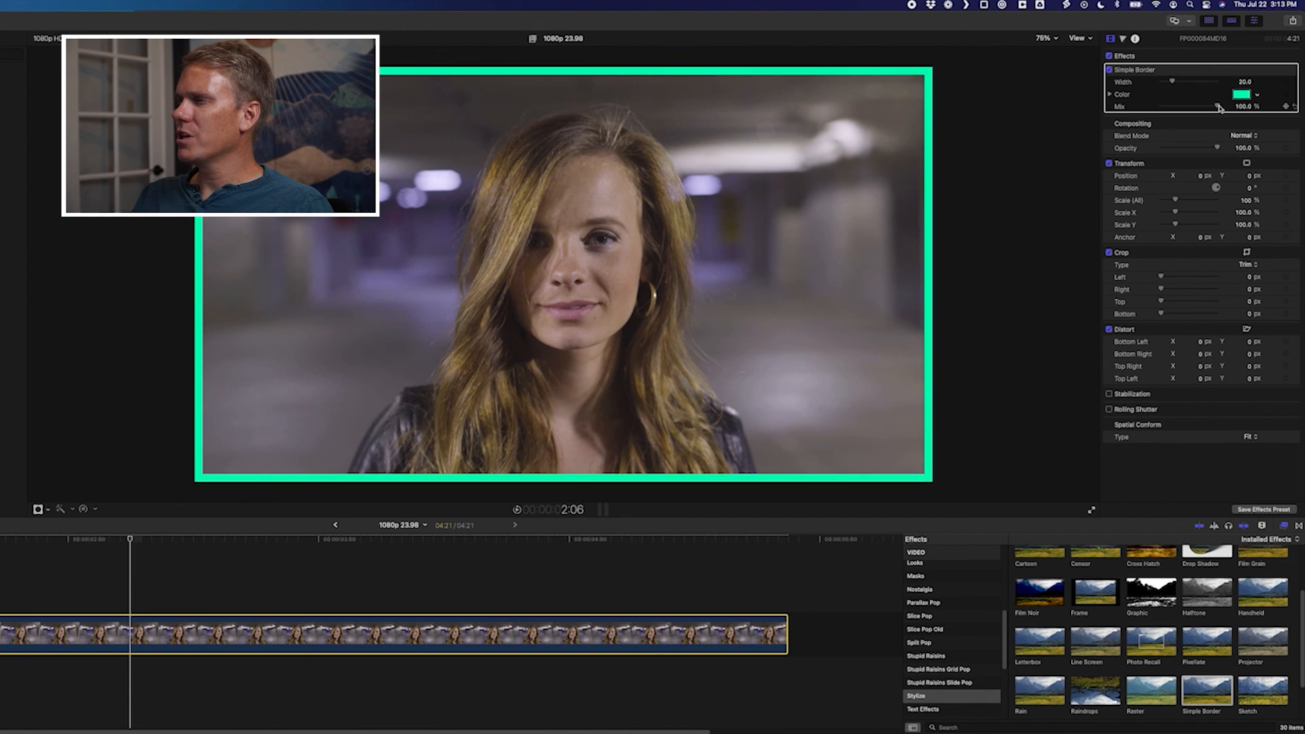
Sweep the border Mix through 20%, 65% and 0, return to 100%, and settle Width at 52
left_click_drag(1219, 106, 1173, 107)
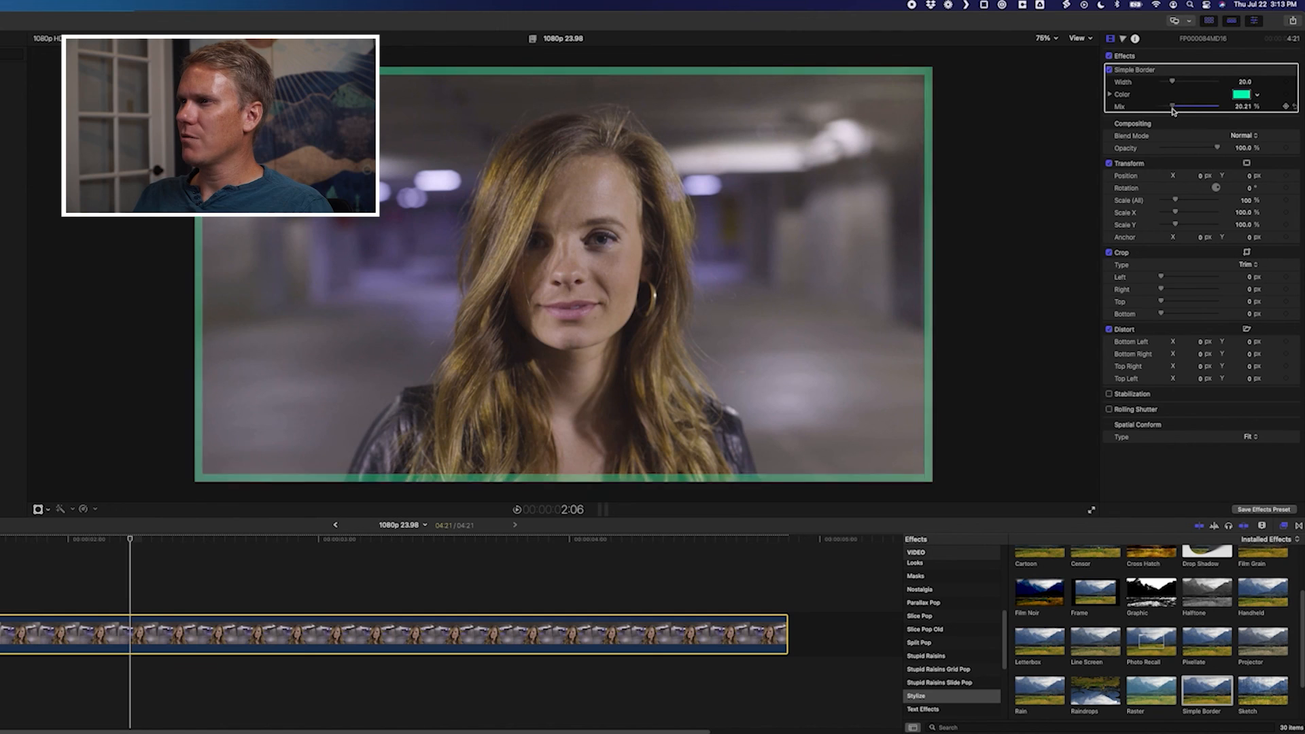
left_click_drag(1173, 107, 1223, 107)
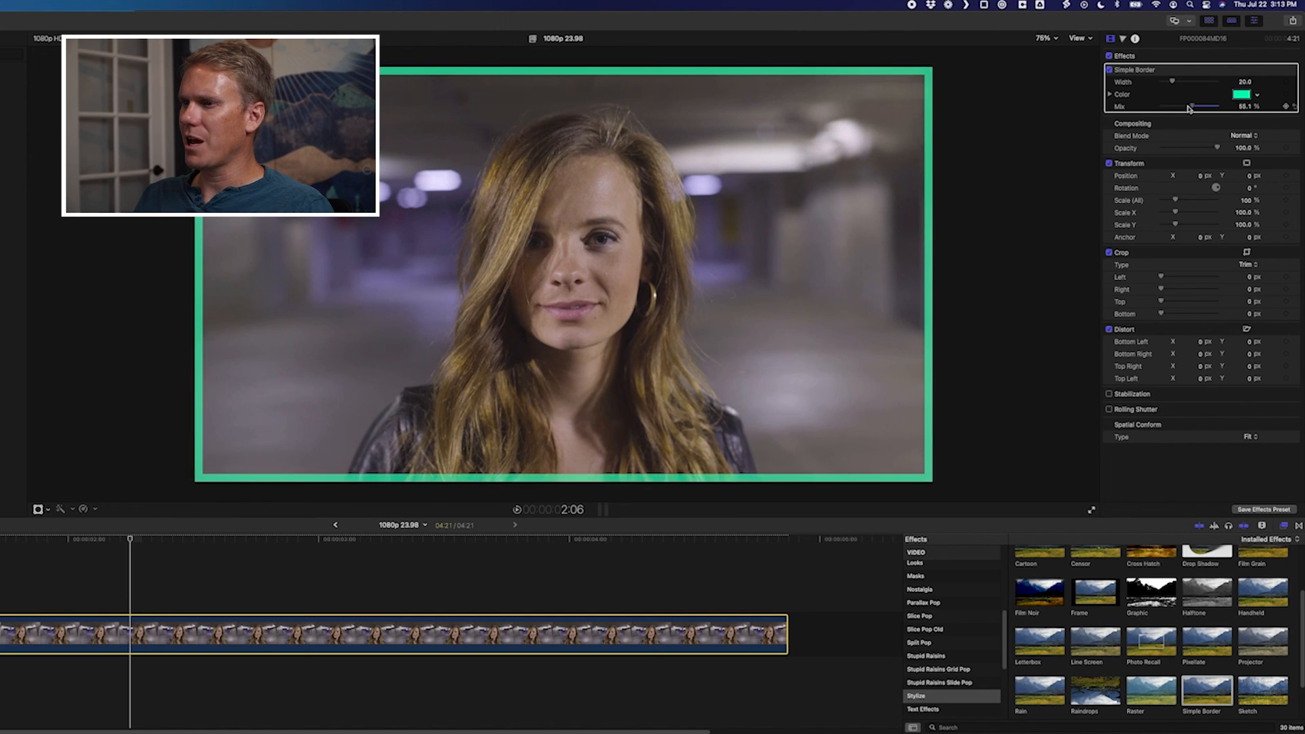
left_click_drag(1202, 107, 1152, 107)
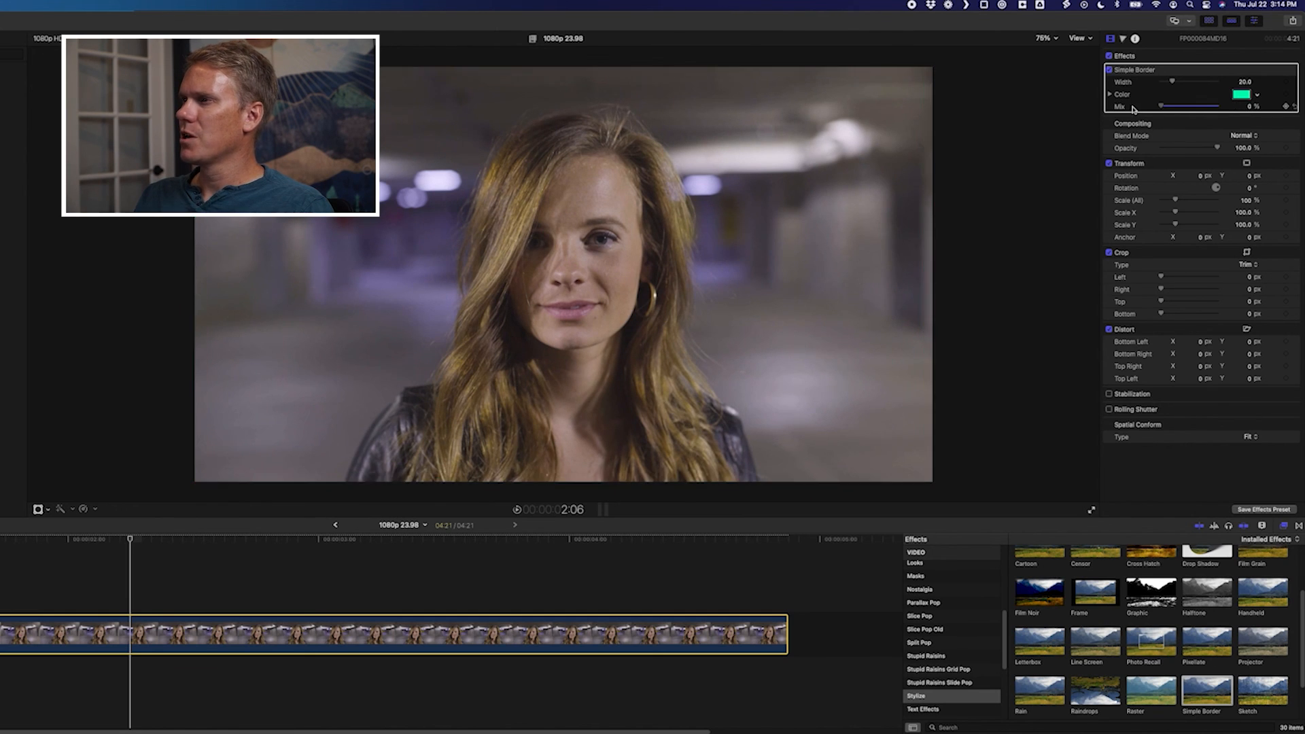
left_click_drag(1165, 107, 1240, 106)
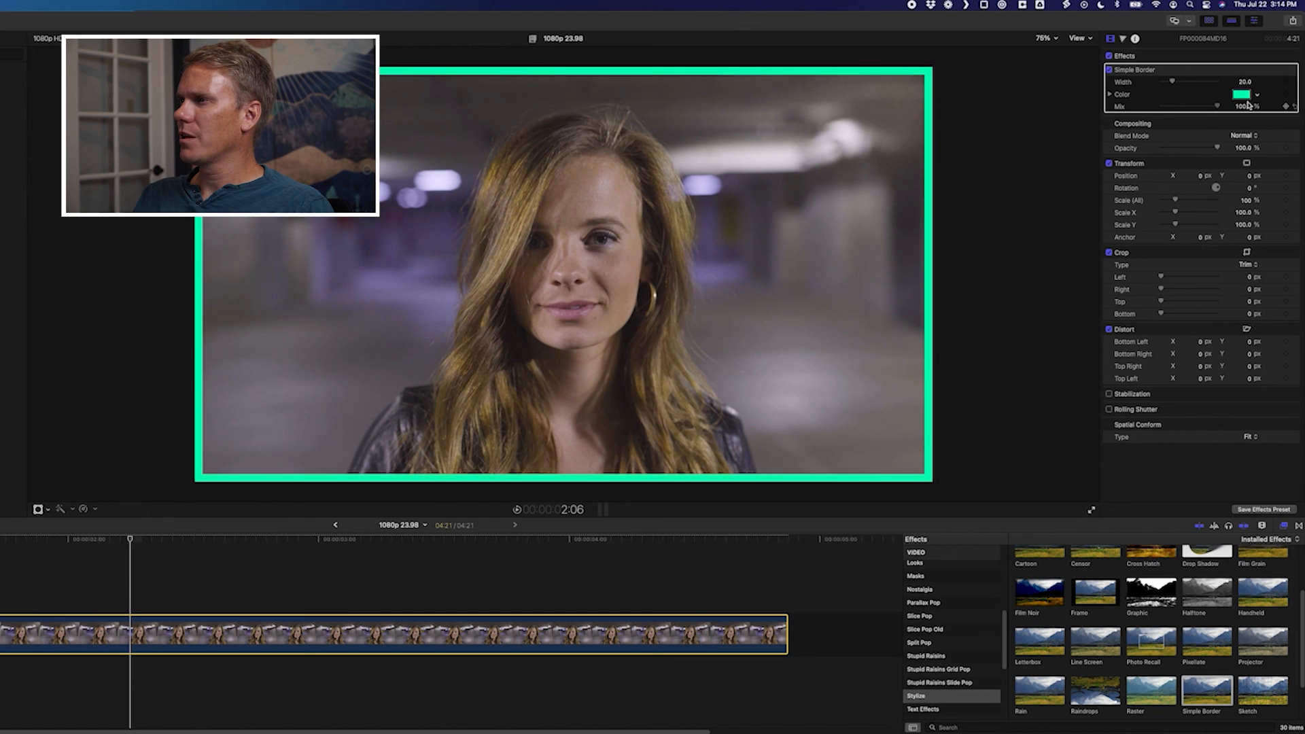
left_click_drag(1171, 81, 1190, 81)
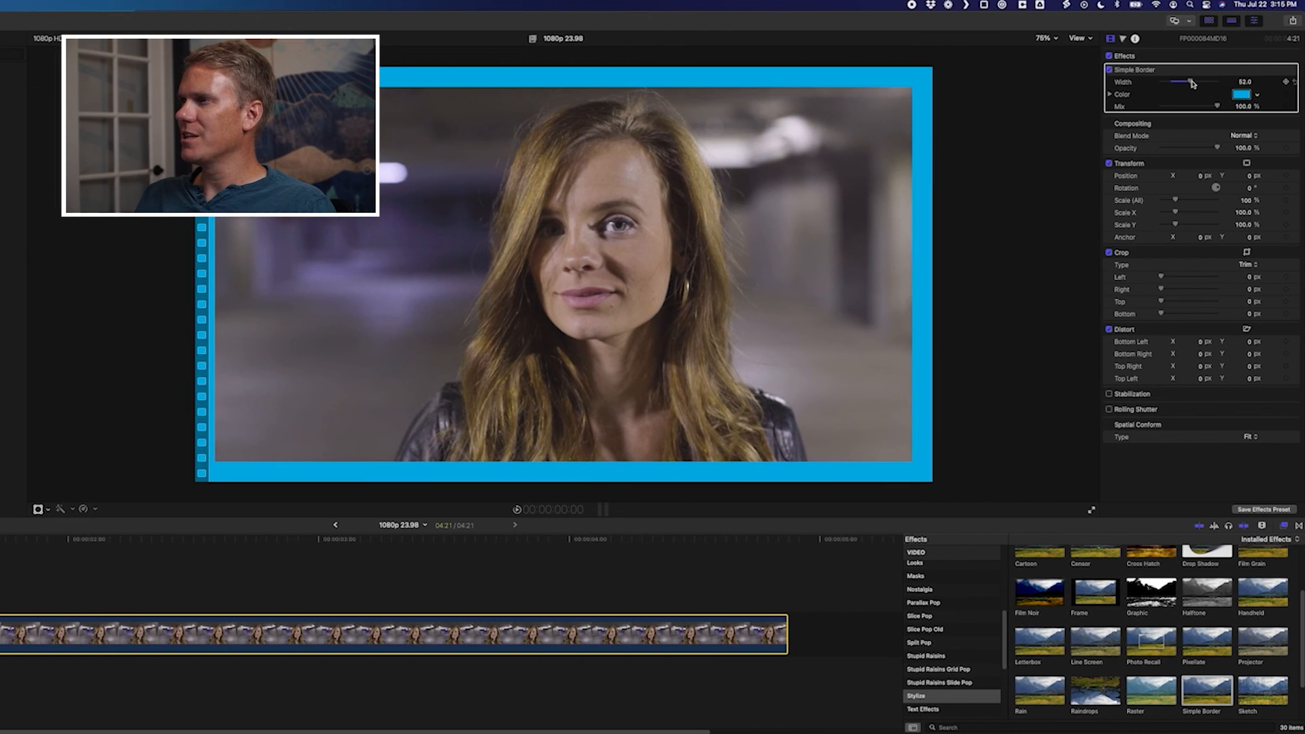
Set the Simple Border Width to 0 at the clip's start
left_click_drag(1174, 82, 1163, 81)
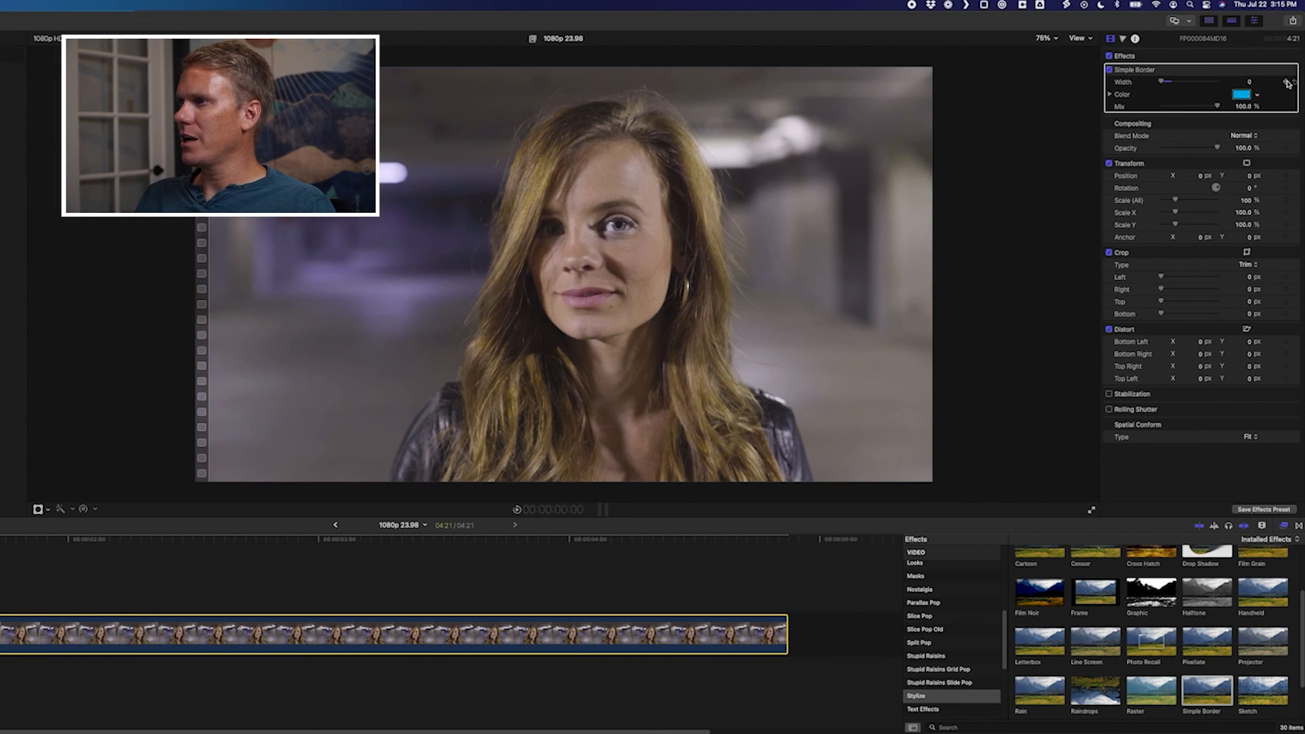